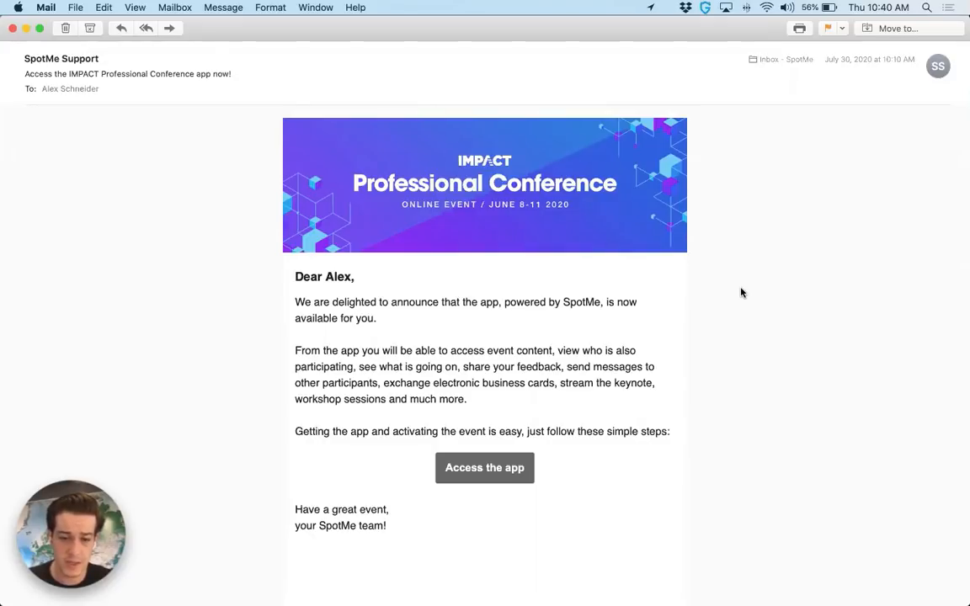
mouse_move(573, 424)
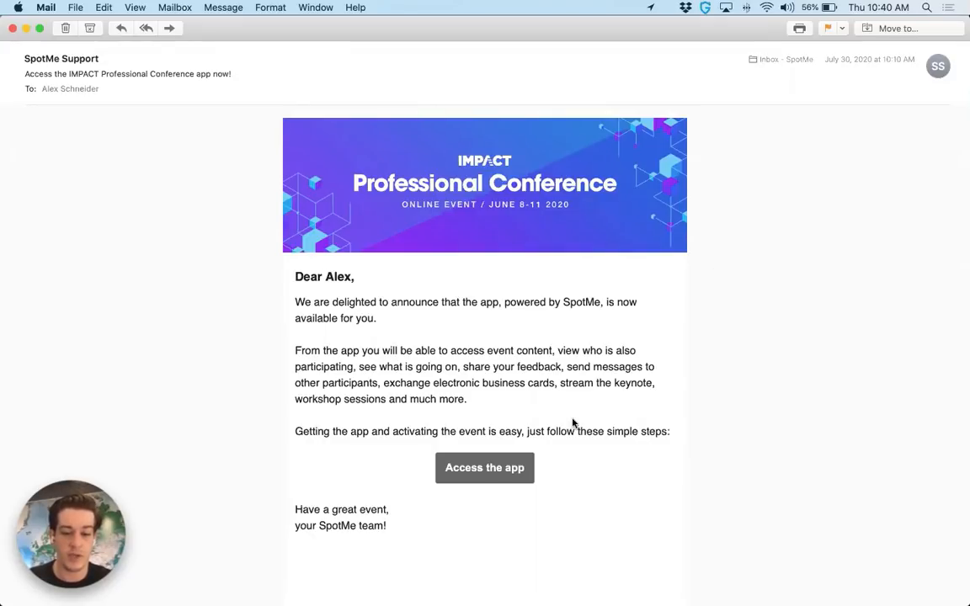
mouse_move(228, 411)
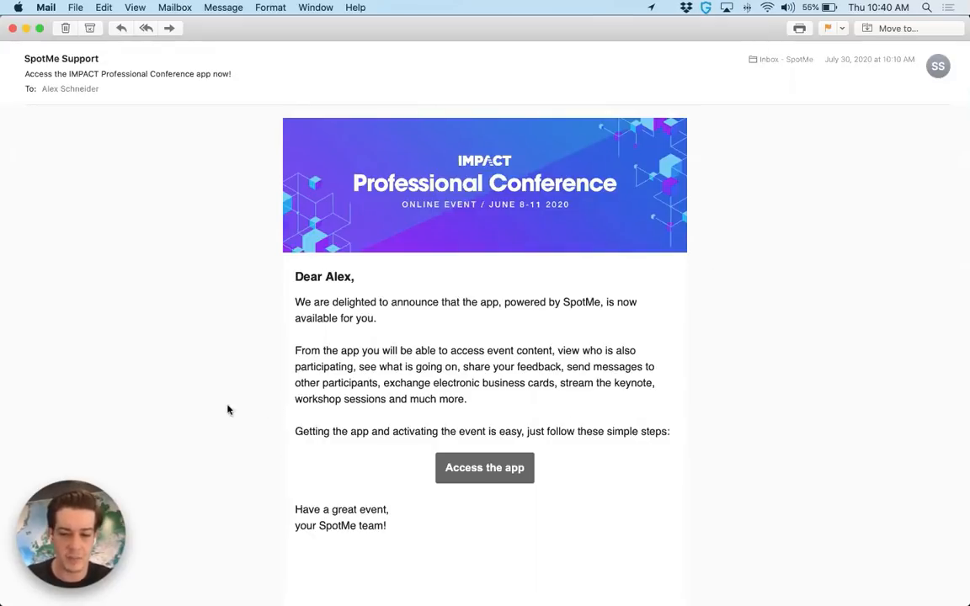
mouse_move(219, 391)
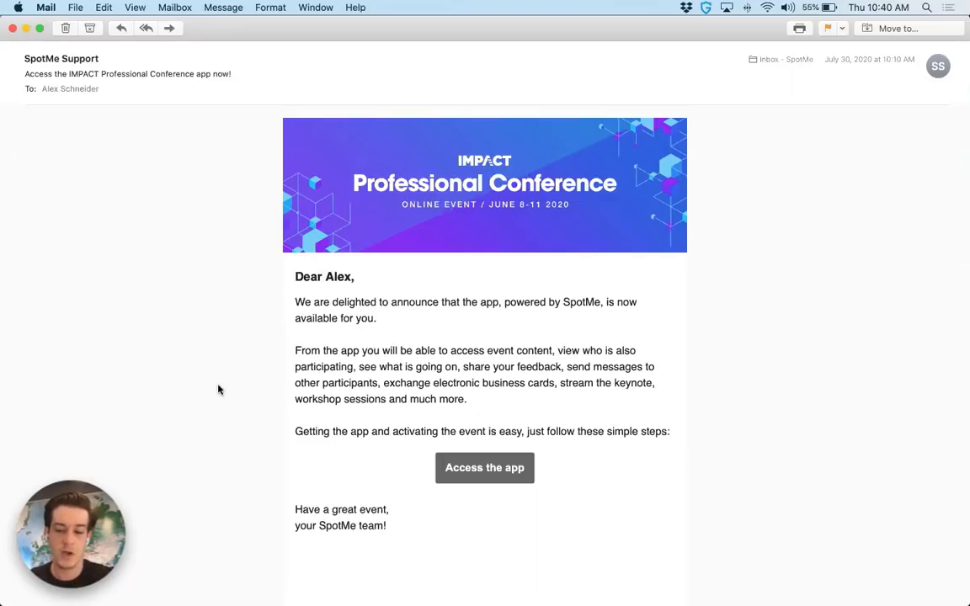
mouse_move(401, 239)
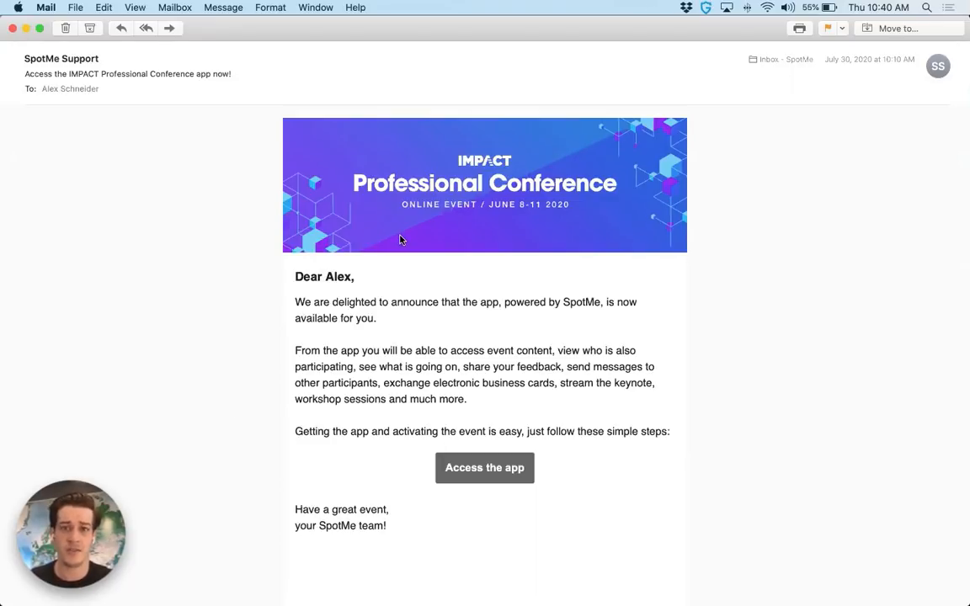
mouse_move(343, 204)
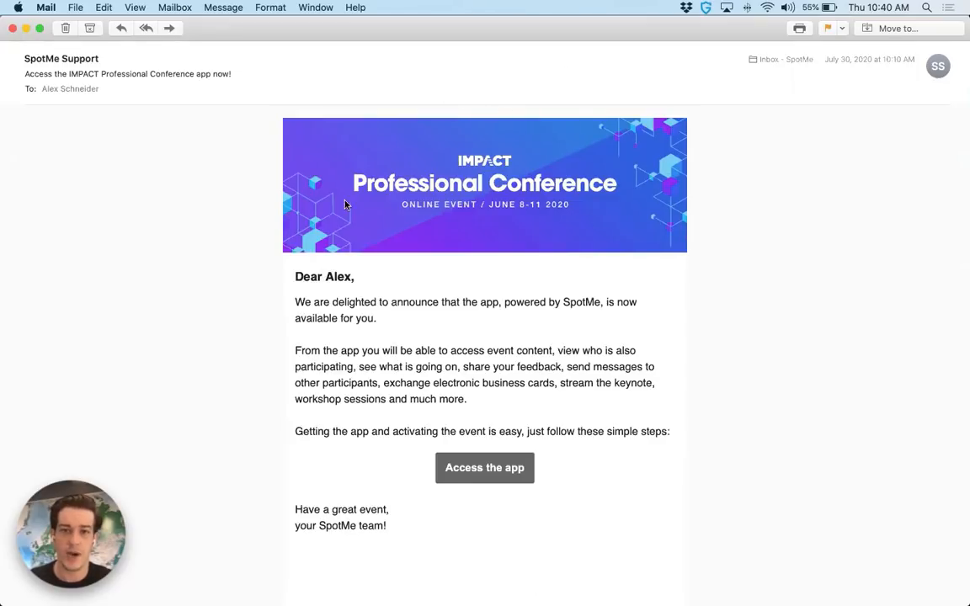
mouse_move(244, 307)
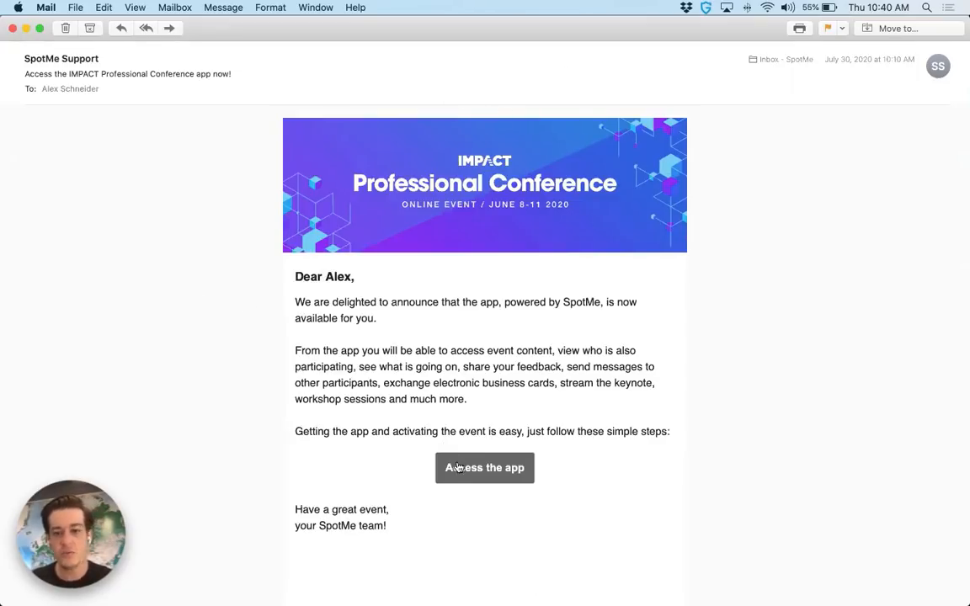
- Access the IMPACT Professional Conference web app from the invitation email, landing on the Home feed
left_click(486, 468)
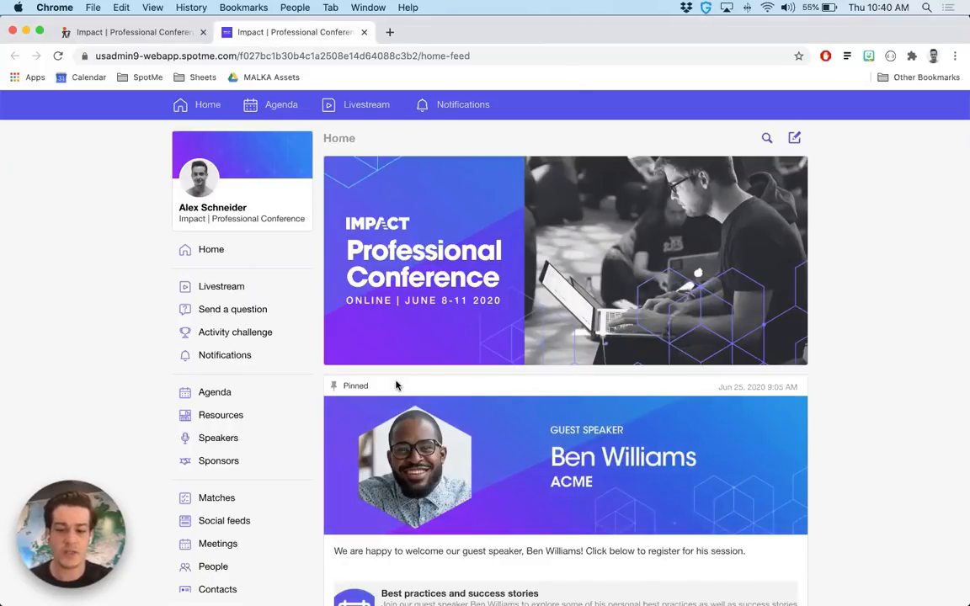
mouse_move(382, 394)
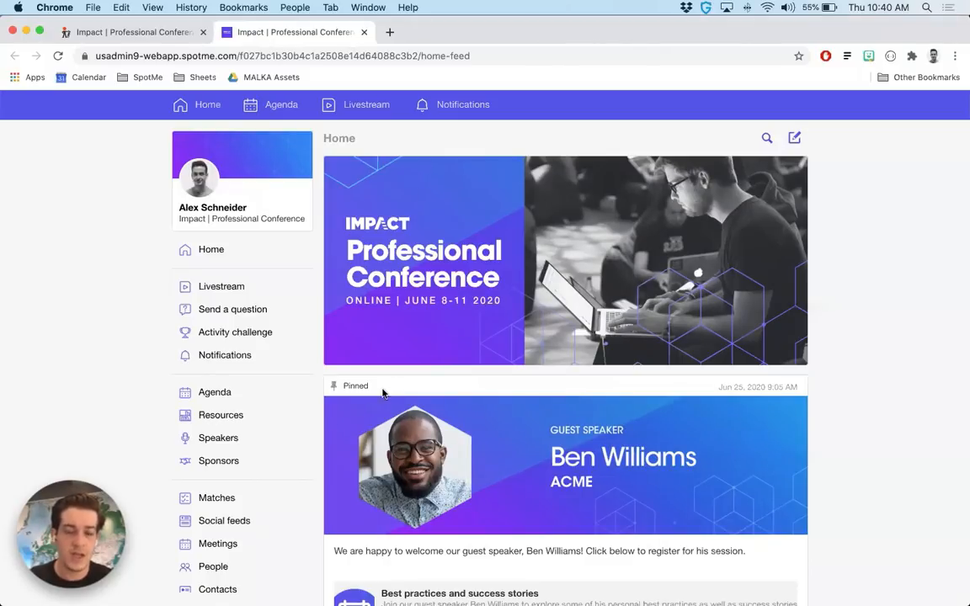
mouse_move(165, 168)
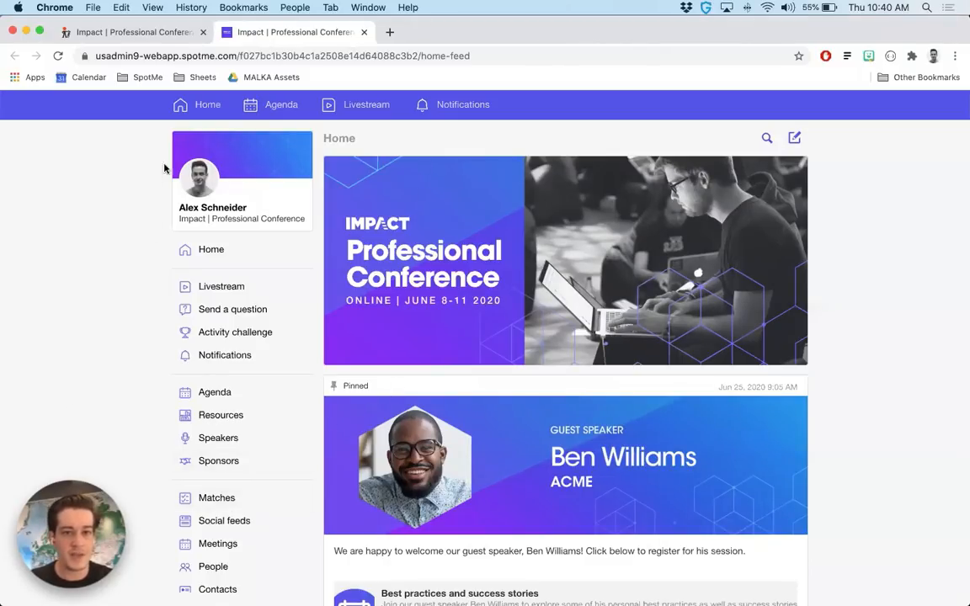
mouse_move(438, 112)
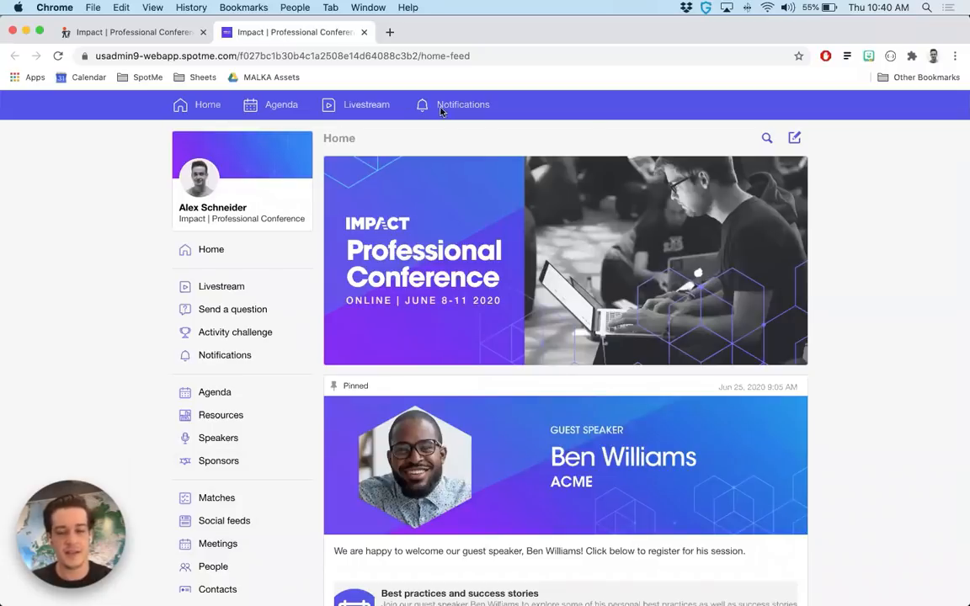
mouse_move(707, 285)
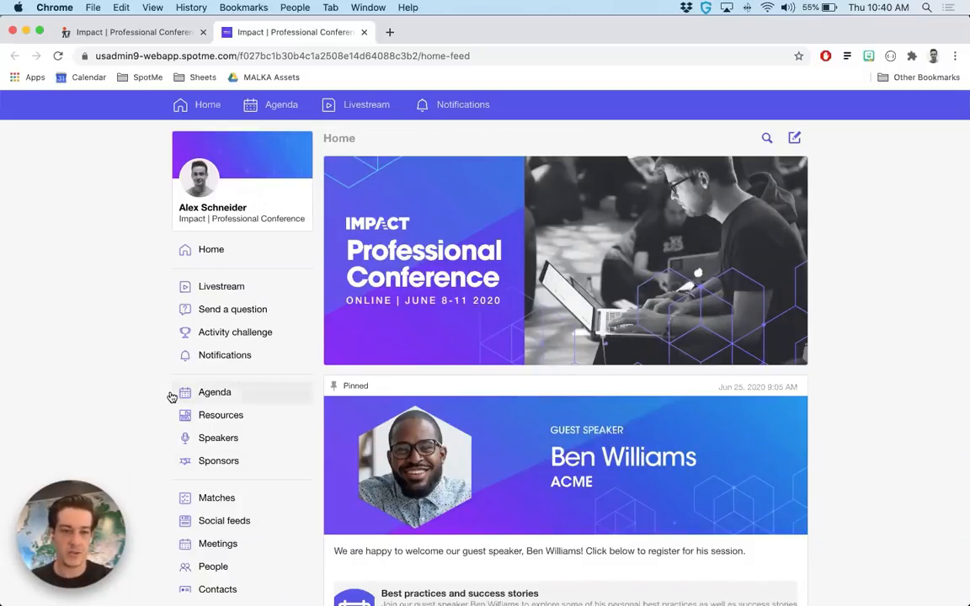
mouse_move(222, 189)
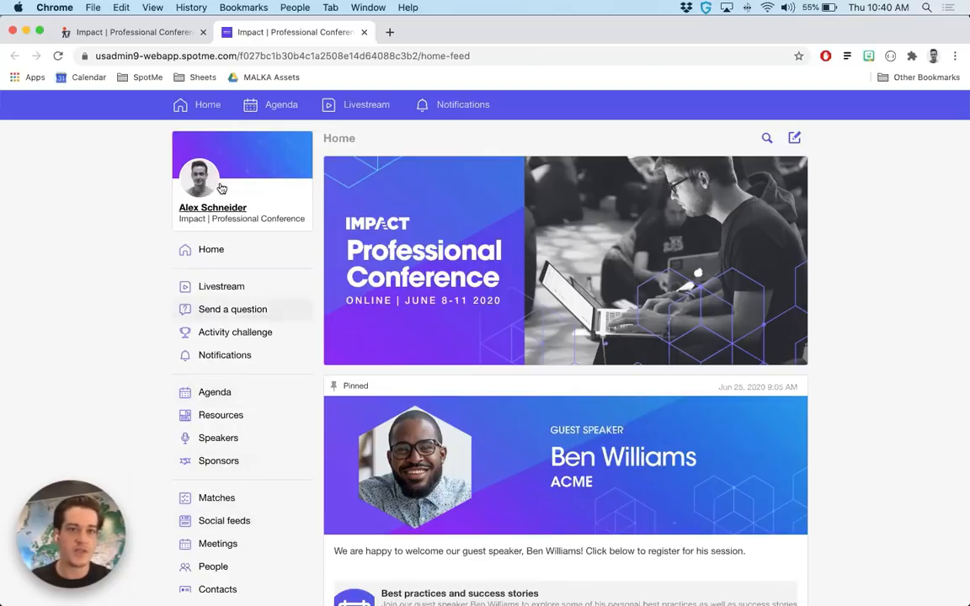
mouse_move(472, 131)
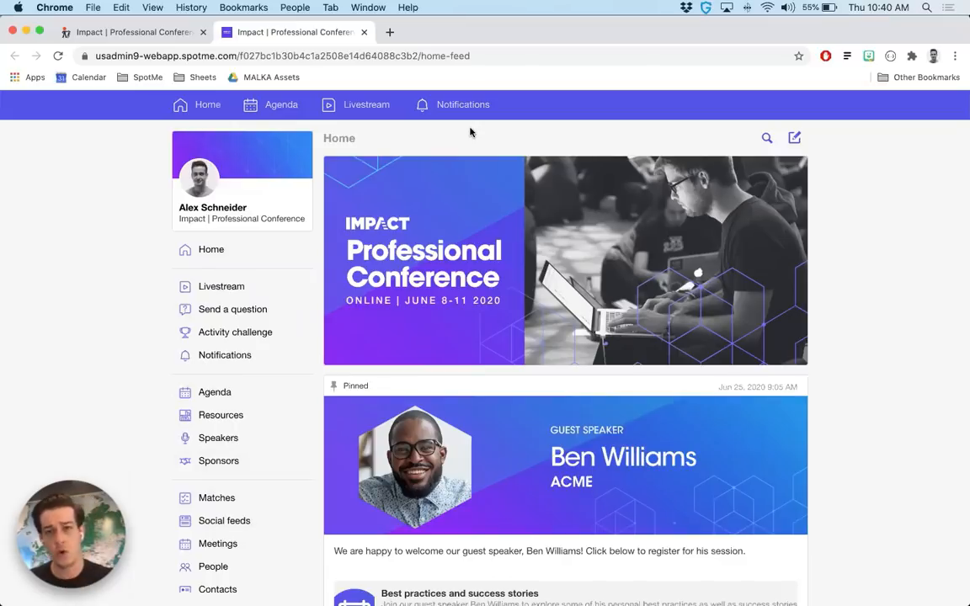
mouse_move(334, 386)
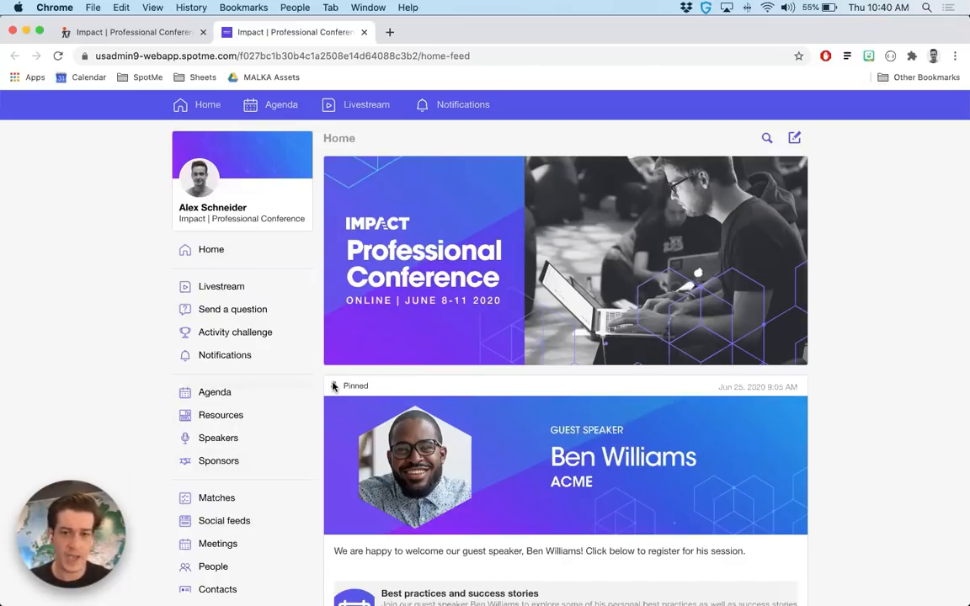
mouse_move(305, 383)
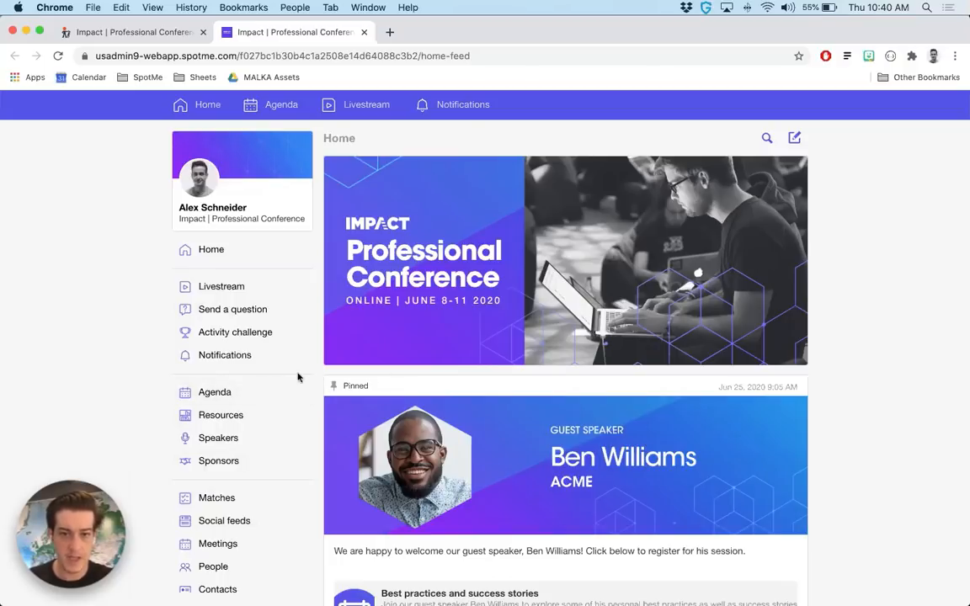
mouse_move(745, 189)
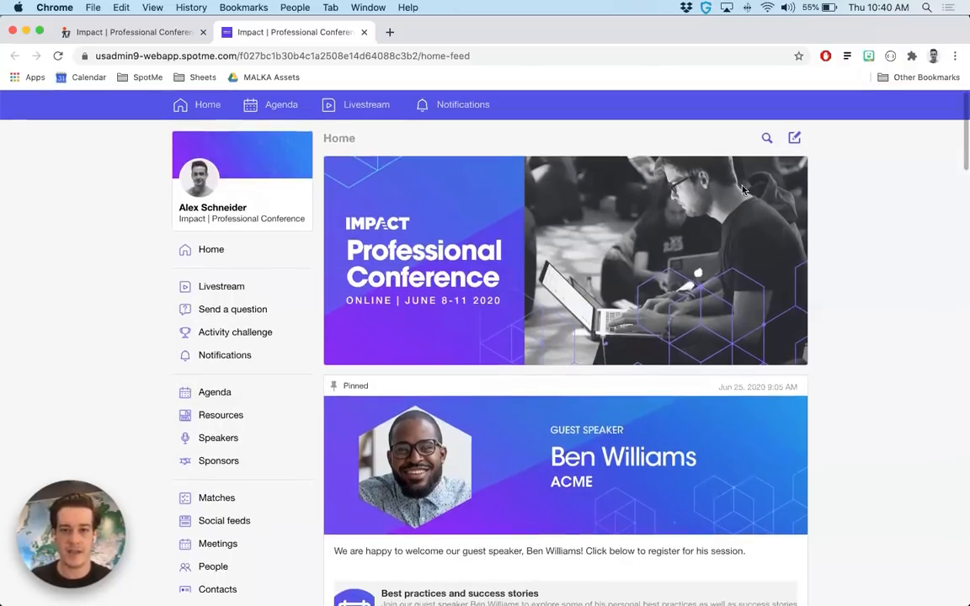
mouse_move(401, 475)
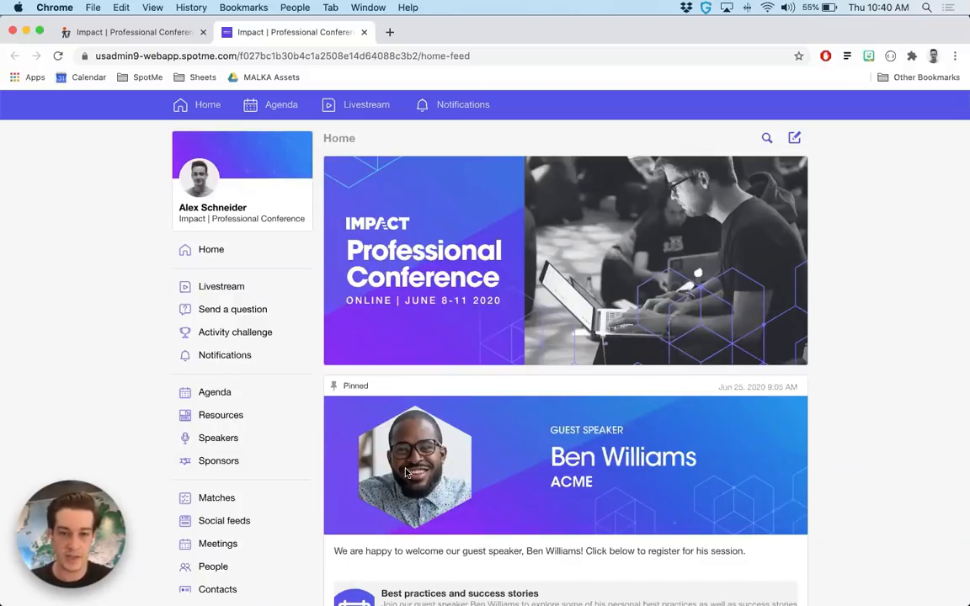
scroll("down", 3)
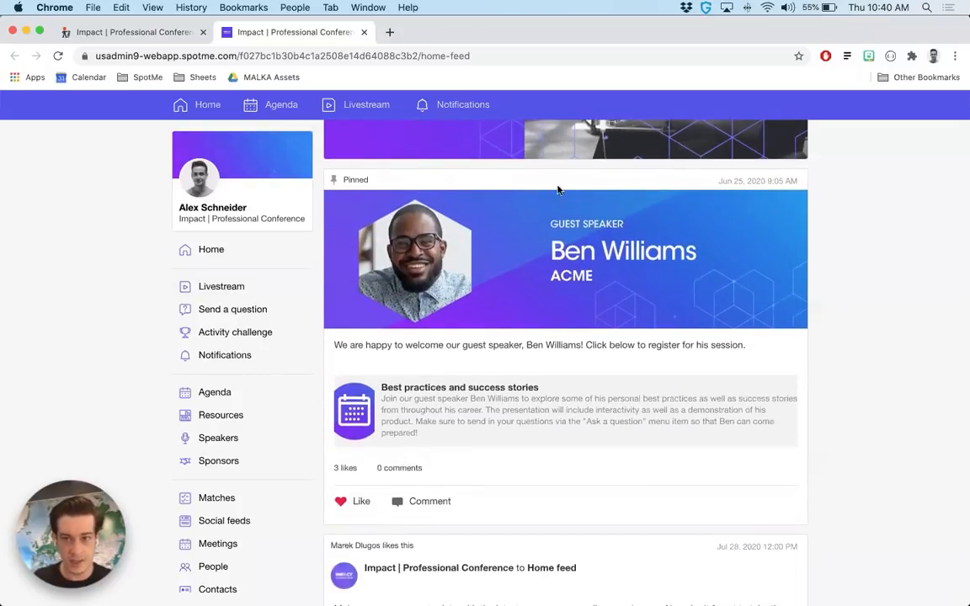
mouse_move(506, 418)
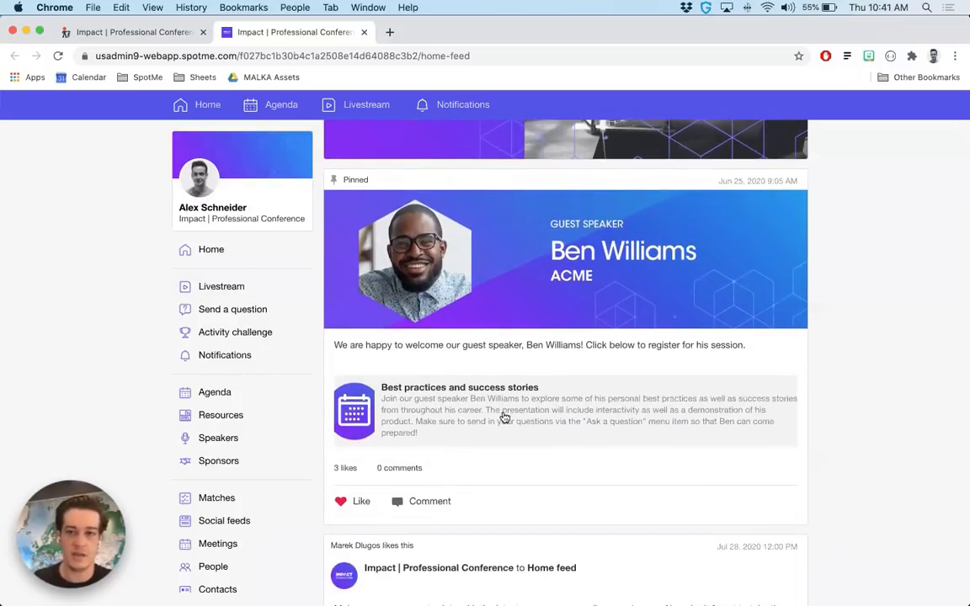
mouse_move(542, 435)
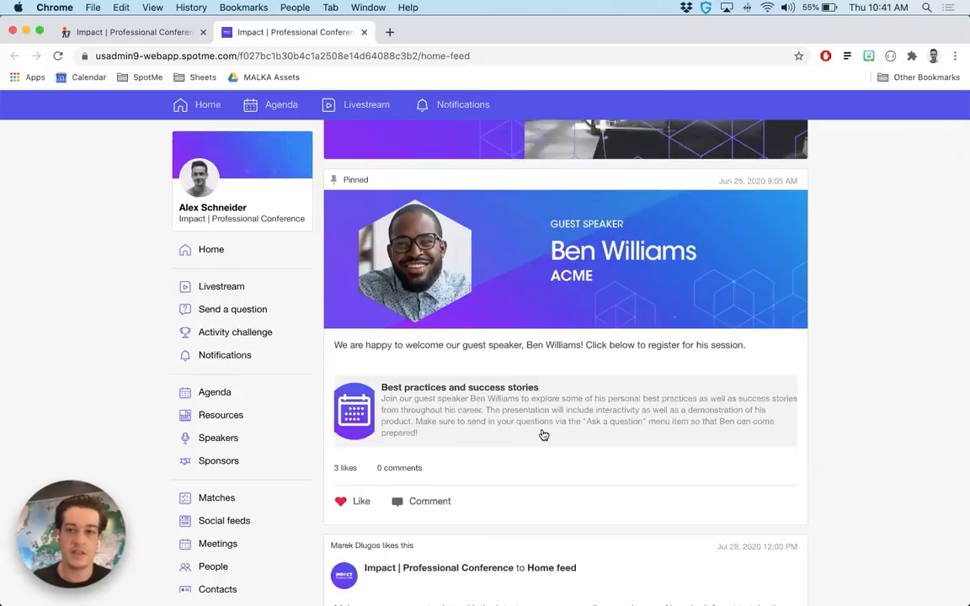
scroll("down", 3)
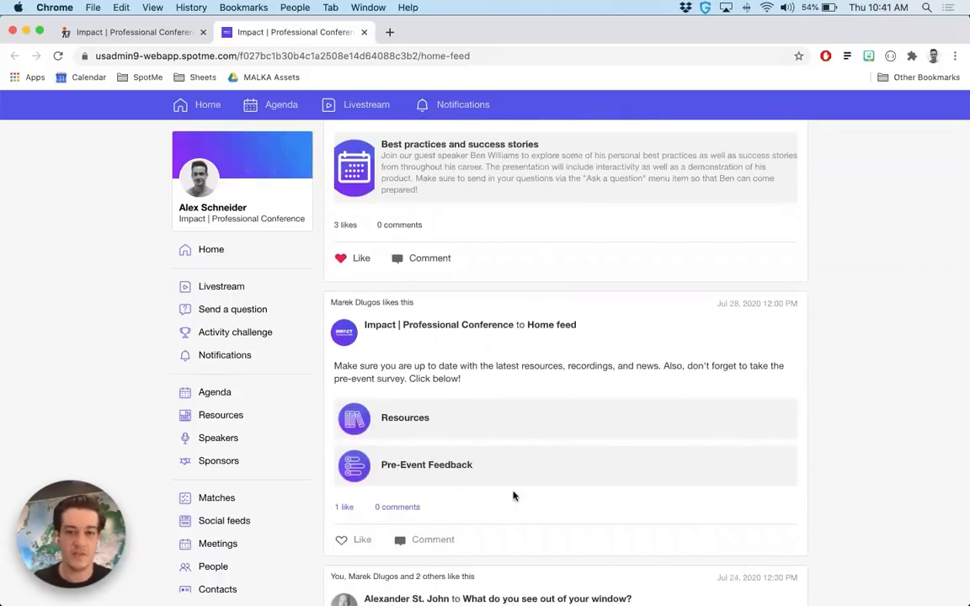
scroll("down", 3)
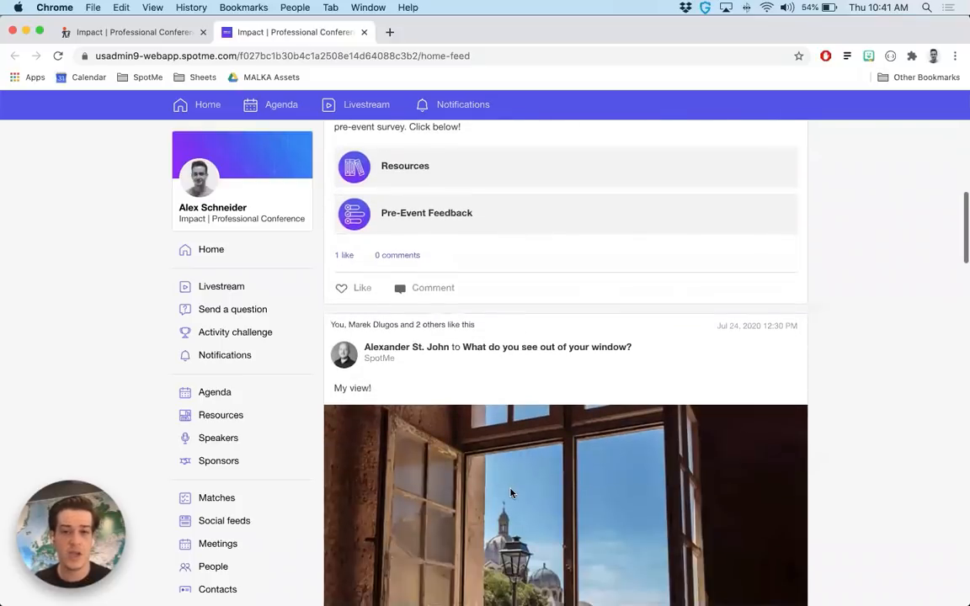
scroll("down", 3)
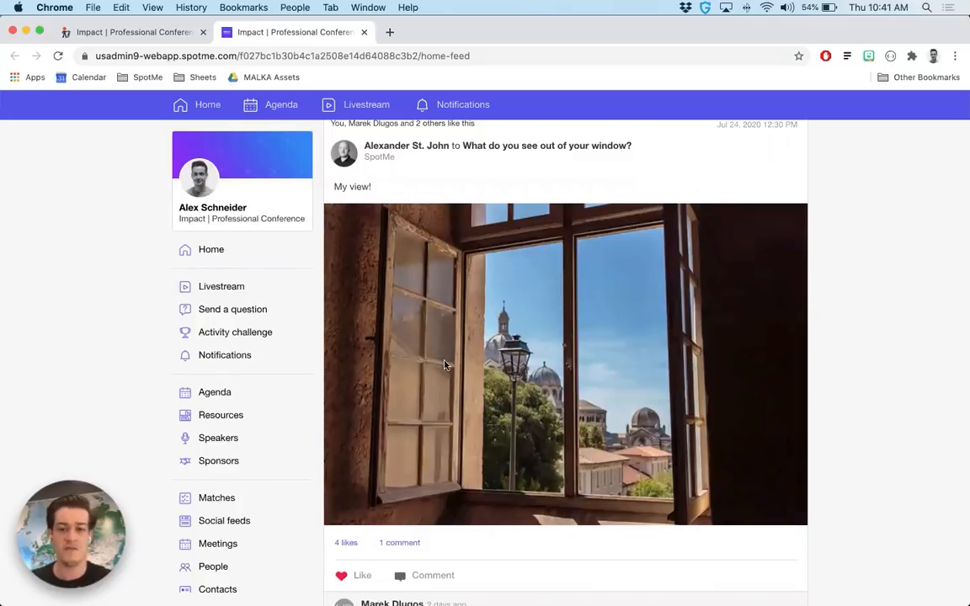
scroll("down", 3)
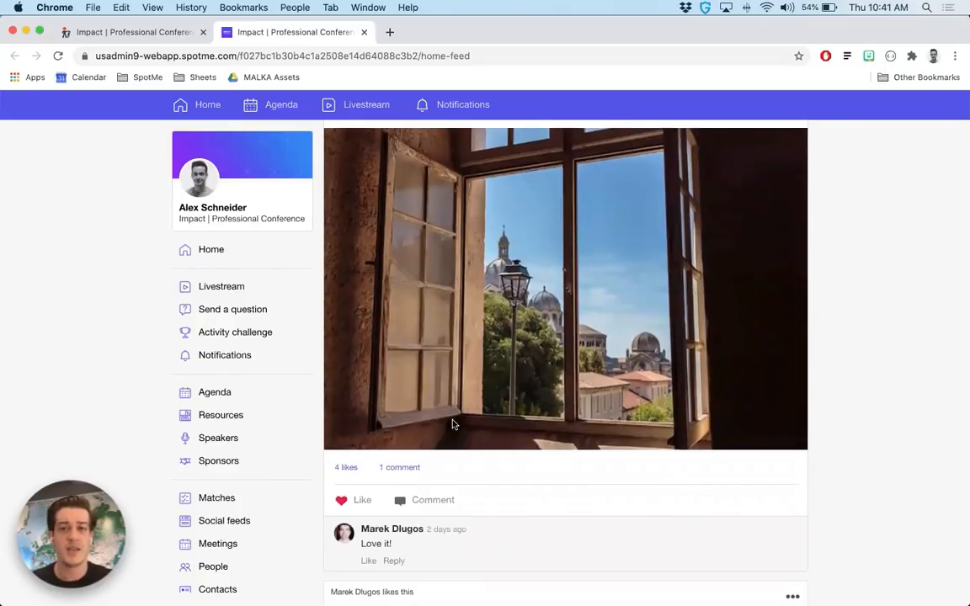
scroll("down", 3)
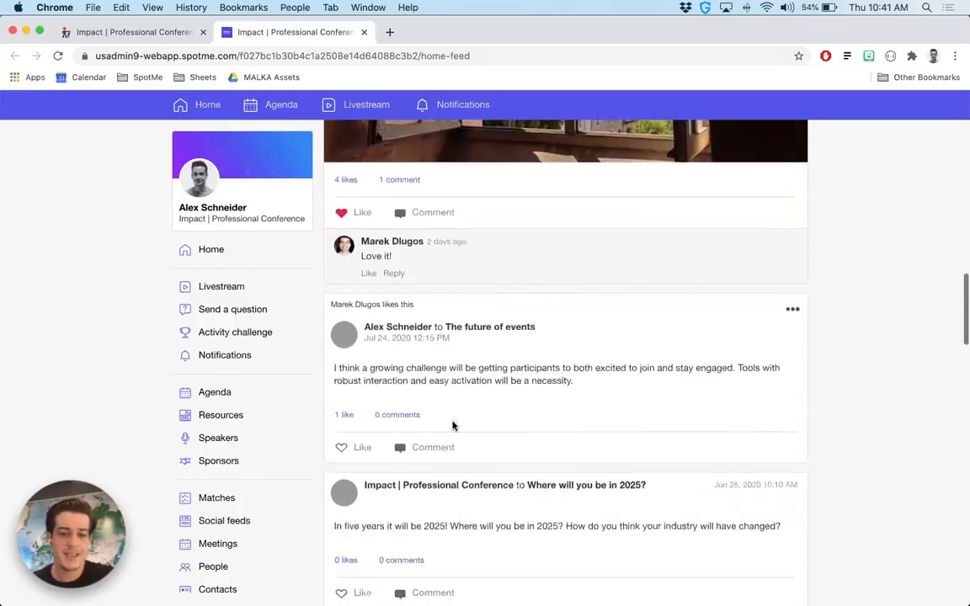
scroll("down", 3)
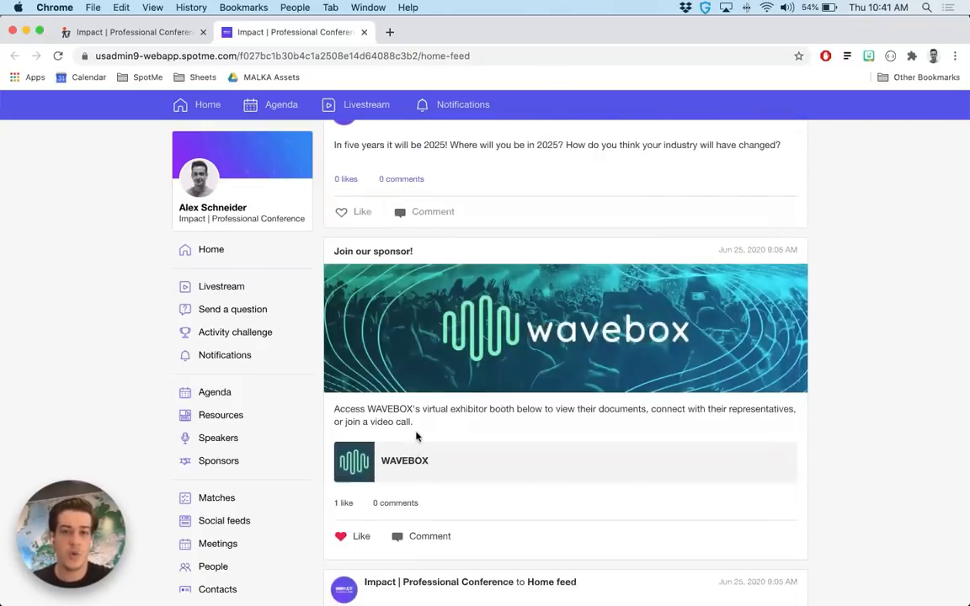
mouse_move(413, 394)
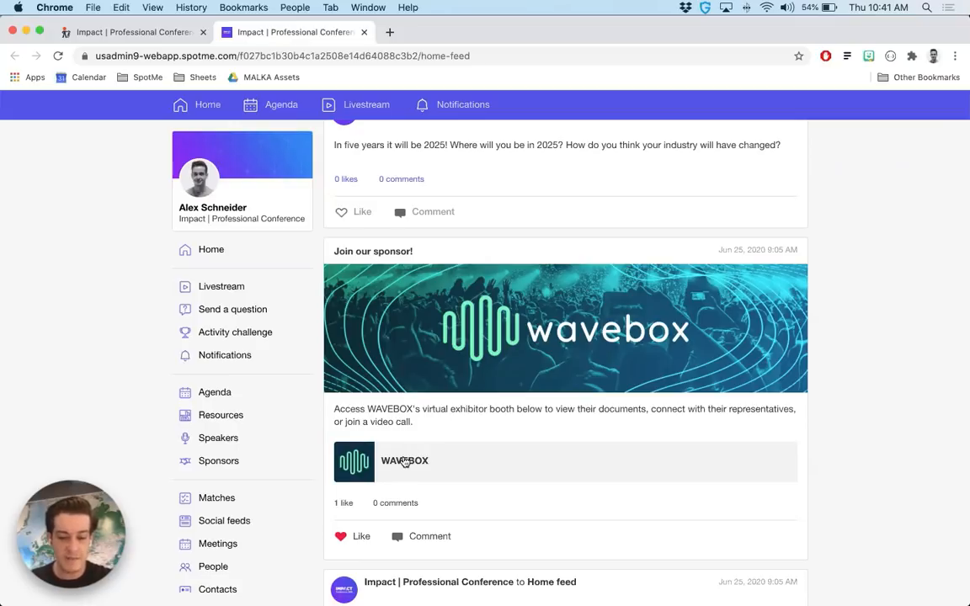
mouse_move(107, 324)
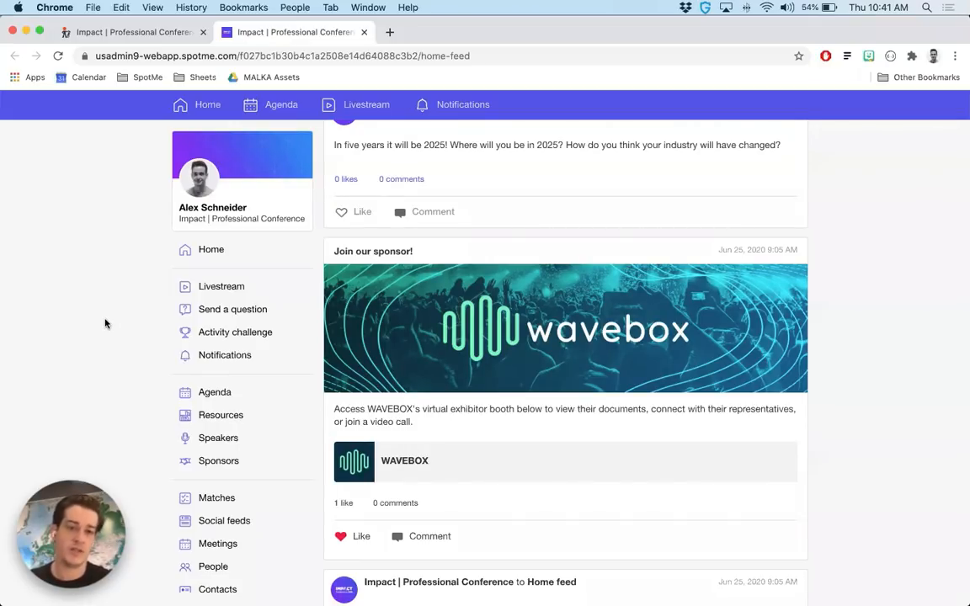
mouse_move(232, 310)
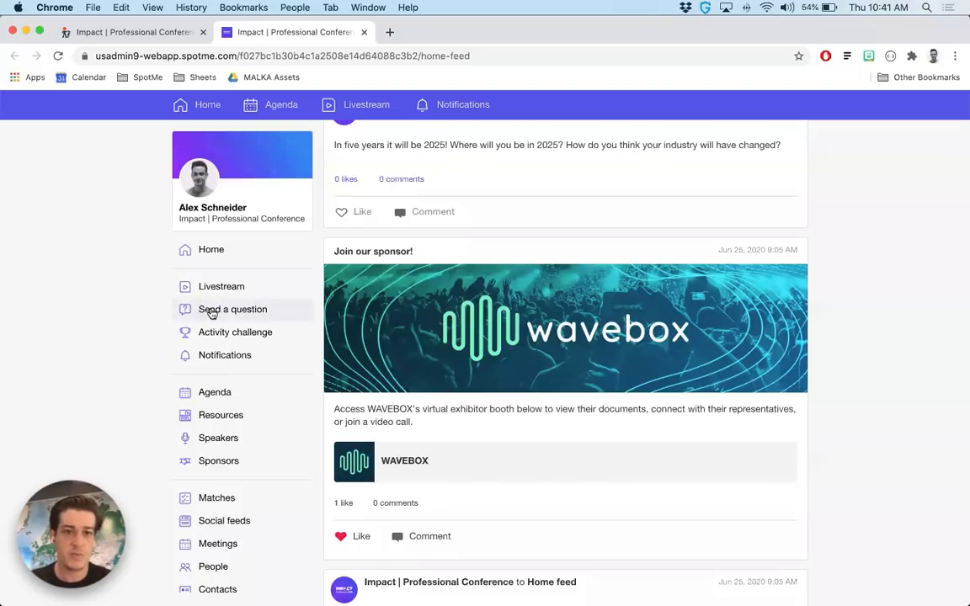
left_click(233, 310)
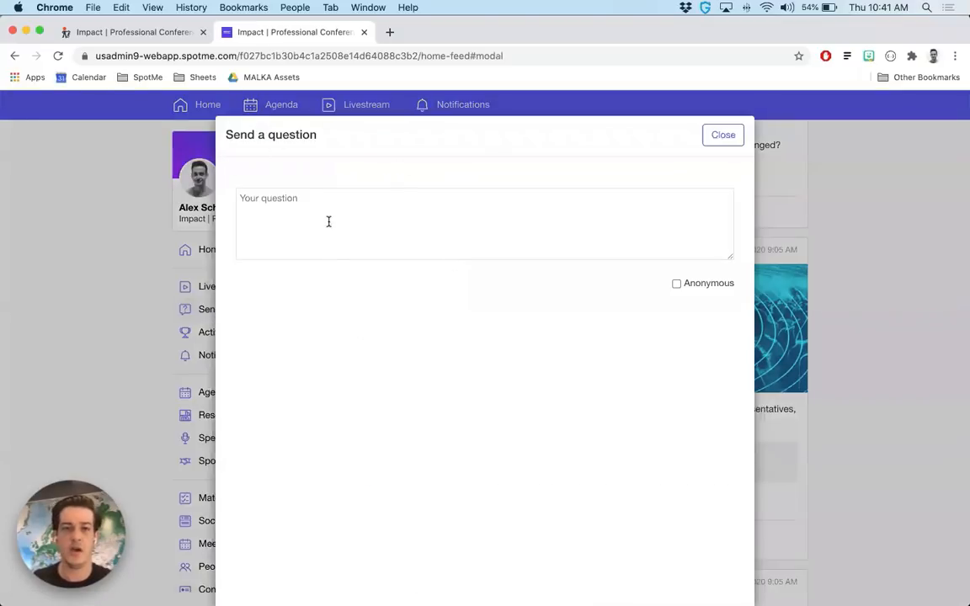
left_click(485, 222)
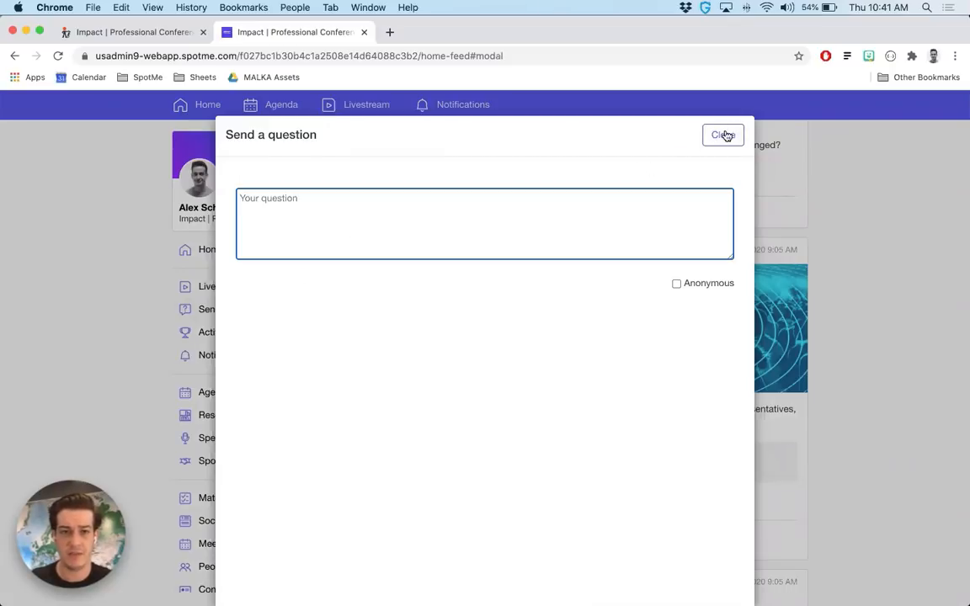
left_click(723, 135)
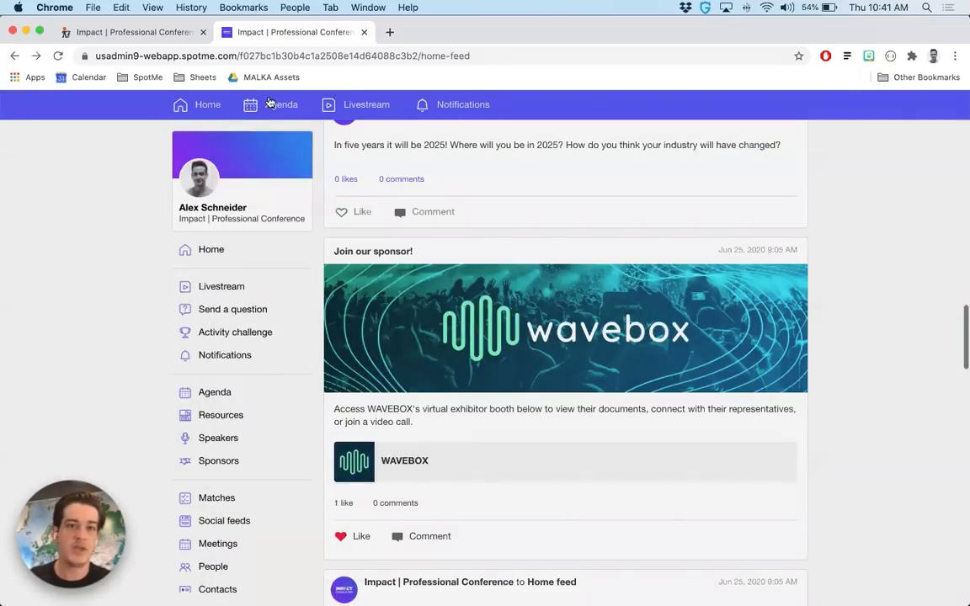
- From the Agenda, view the Keynote session with speakers Jane Smith and Phil Bailey and its session document
left_click(280, 104)
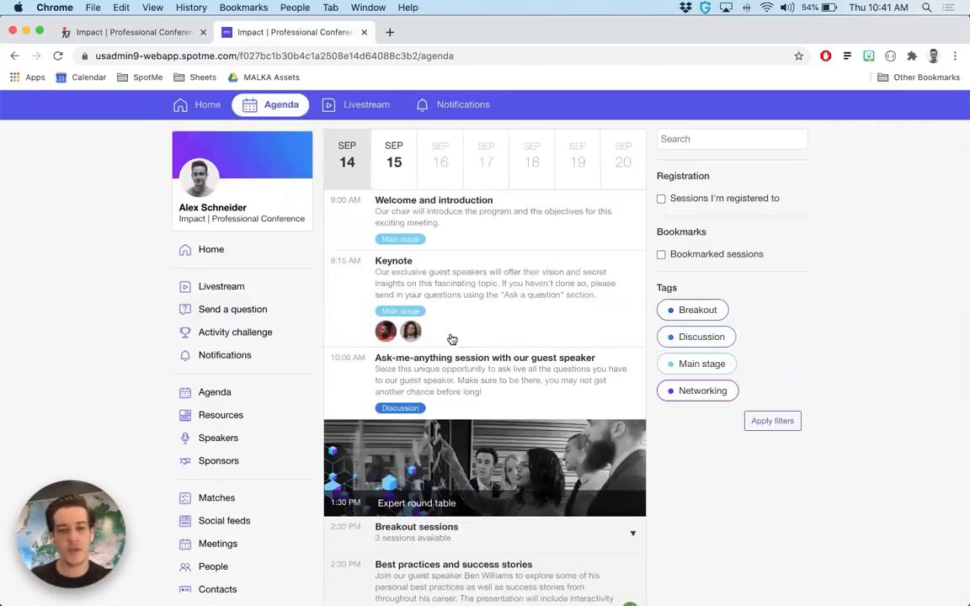
left_click(395, 260)
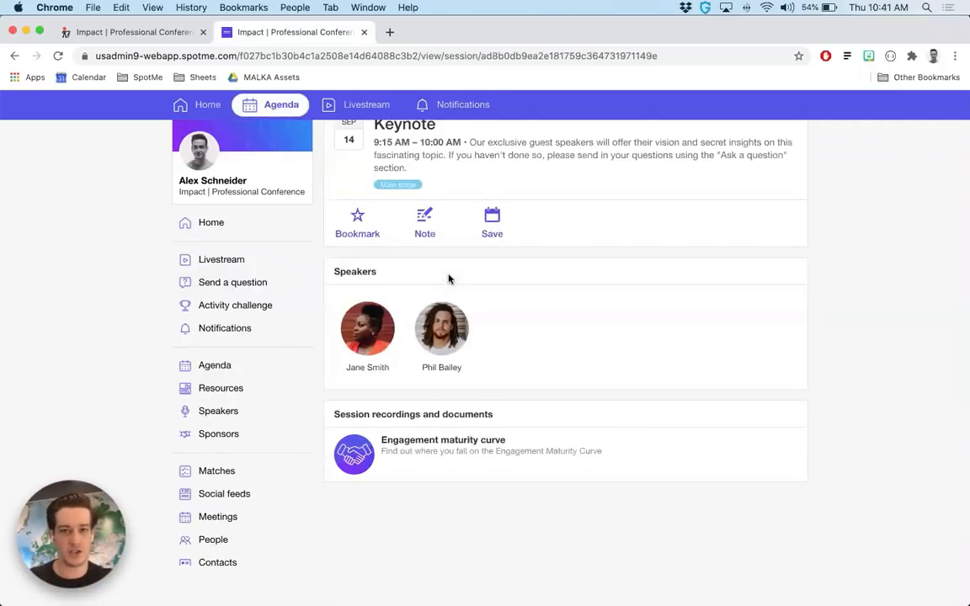
scroll("up", 3)
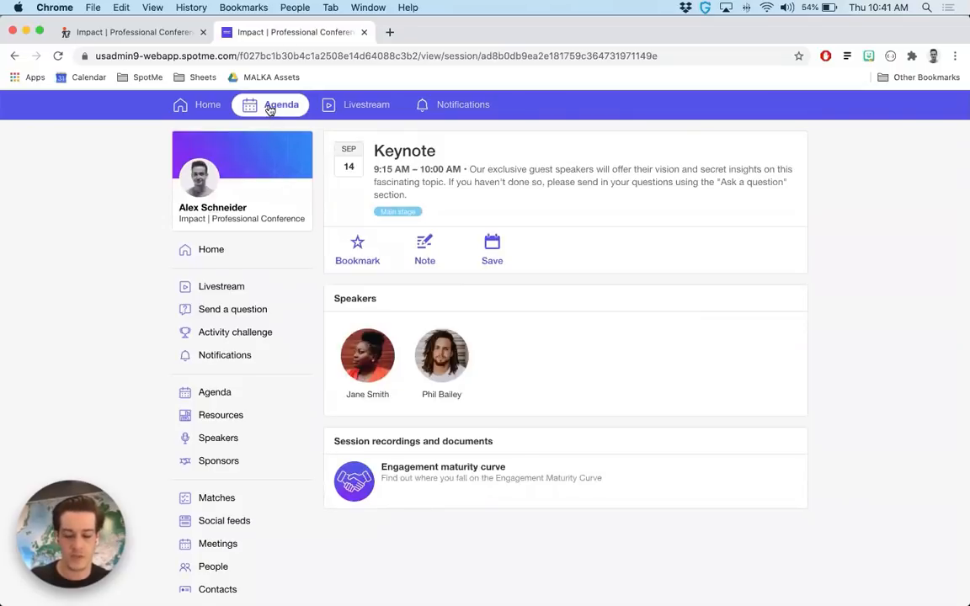
- Scroll the Home feed and bring up the Pre-Event Feedback survey from its post
left_click(207, 105)
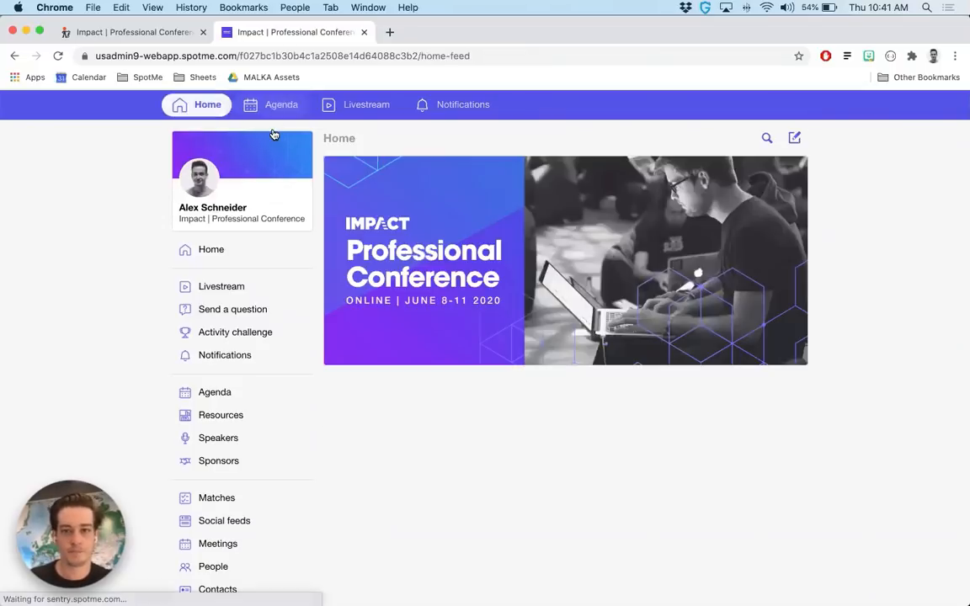
scroll("down", 3)
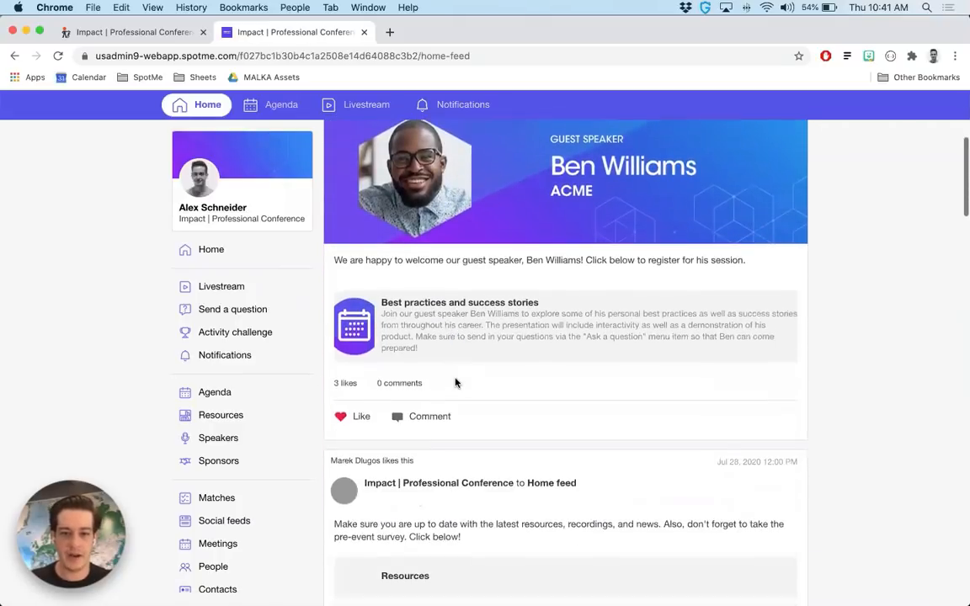
scroll("down", 3)
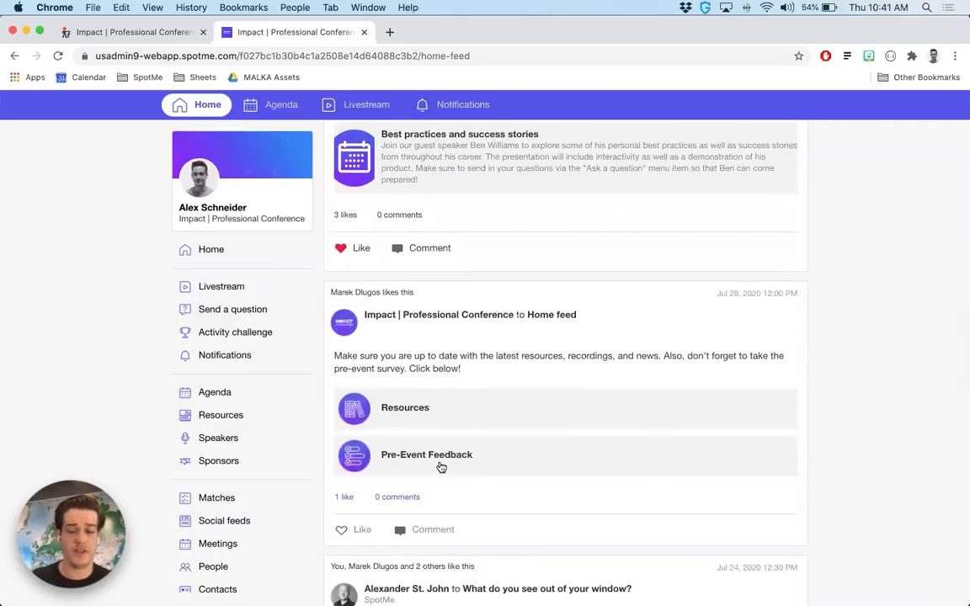
left_click(426, 455)
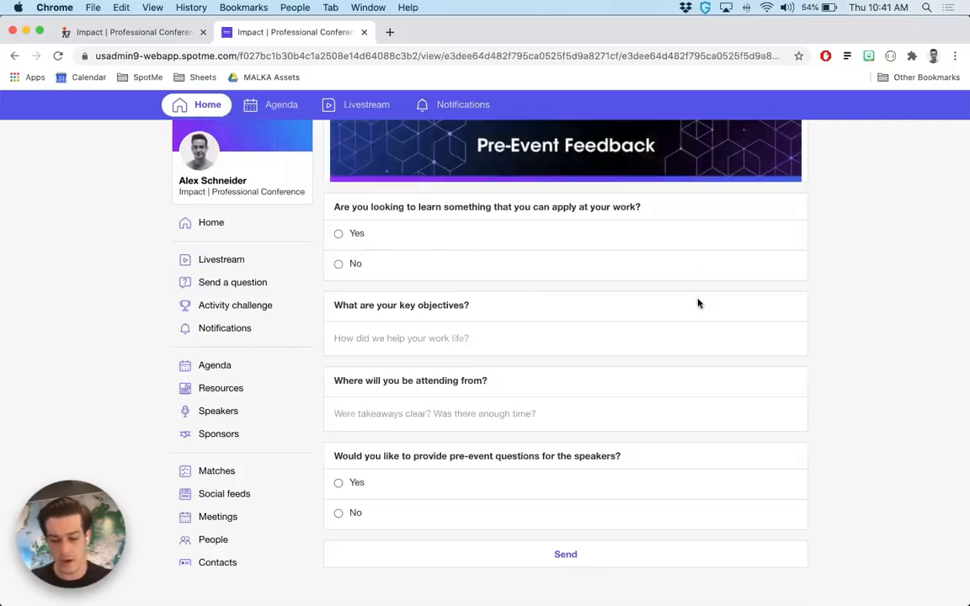
mouse_move(692, 312)
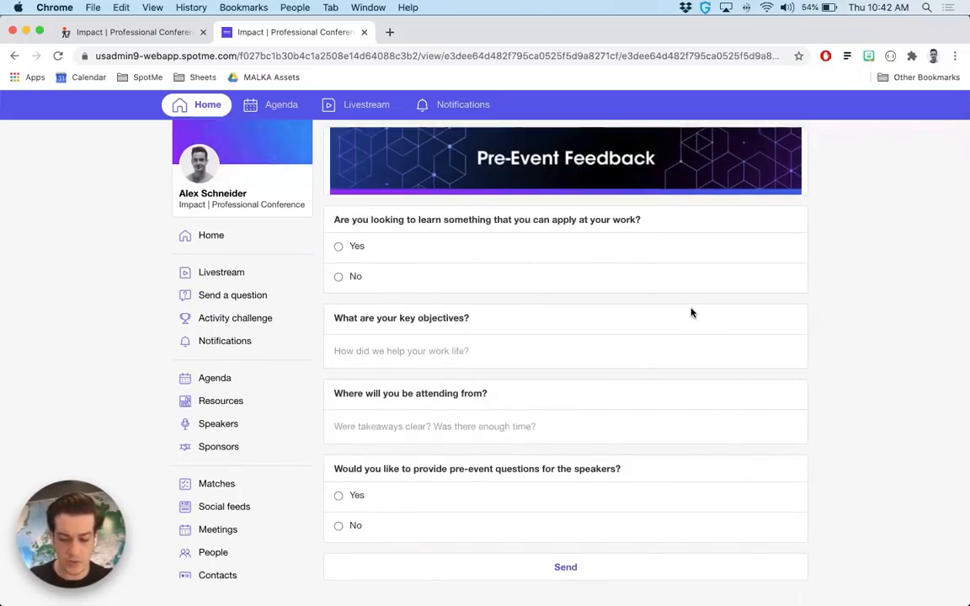
mouse_move(224, 505)
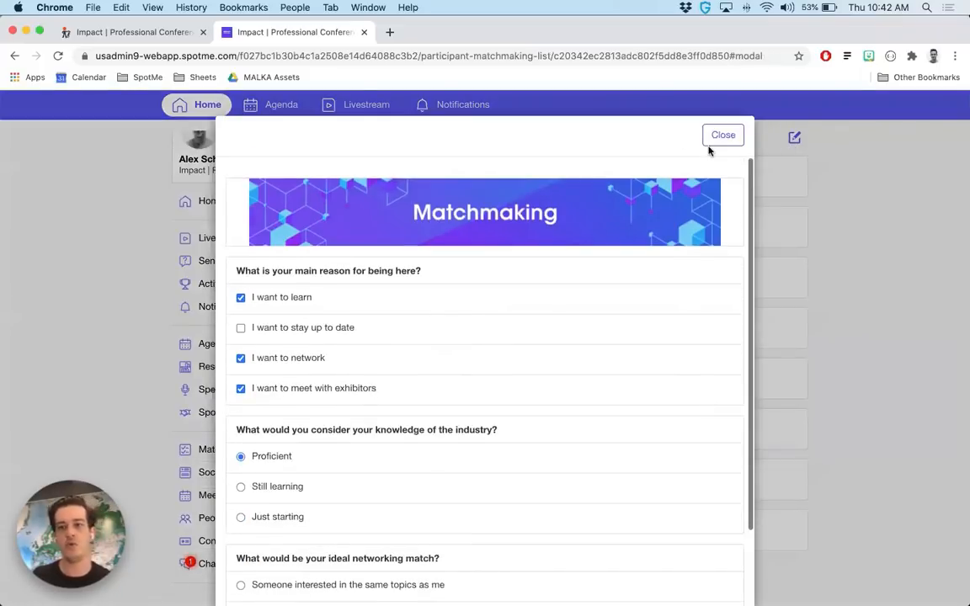
- Dismiss the matchmaking questionnaire to see the ranked Matches list, then go Home
left_click(722, 135)
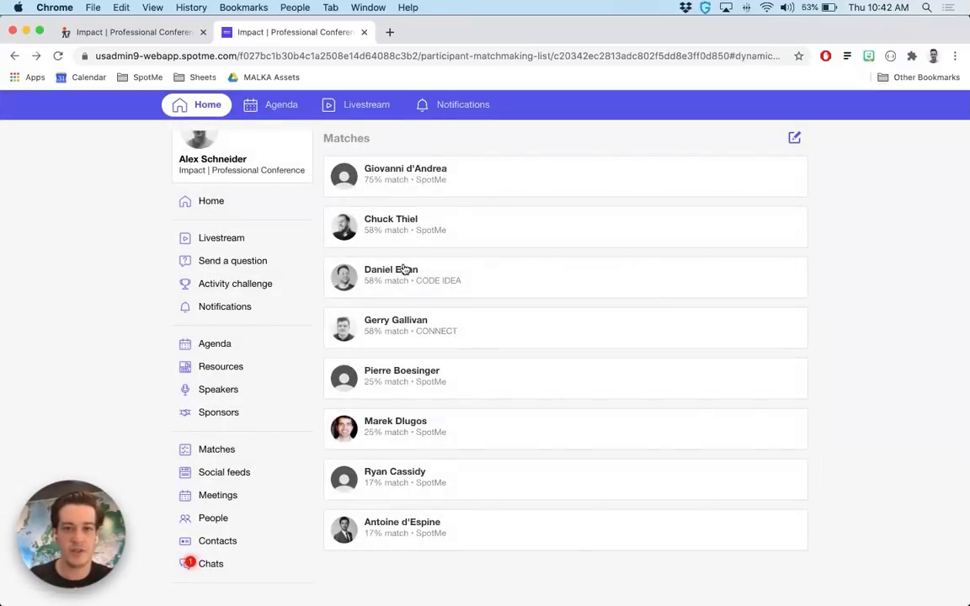
mouse_move(386, 203)
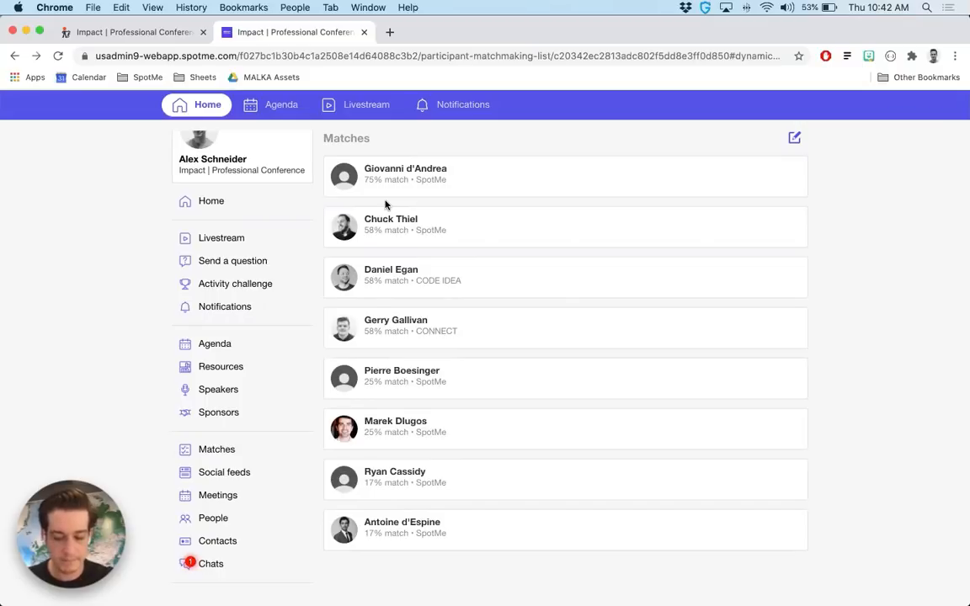
left_click(196, 104)
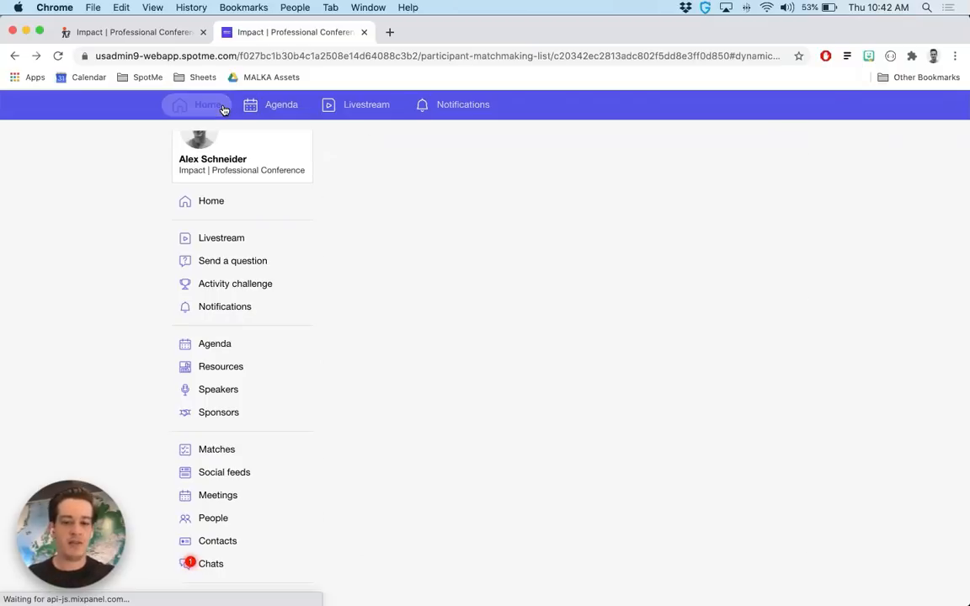
left_click(207, 104)
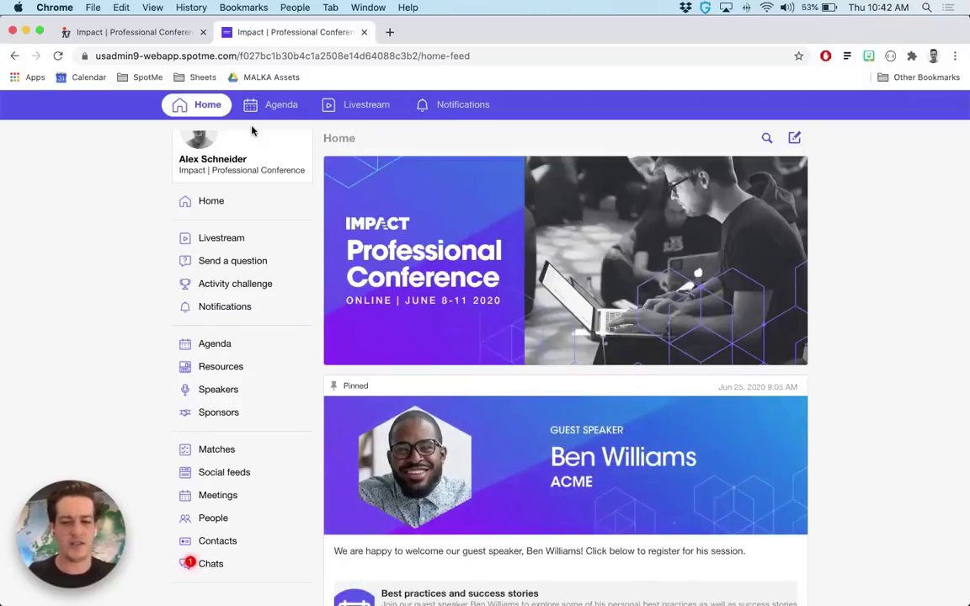
mouse_move(345, 105)
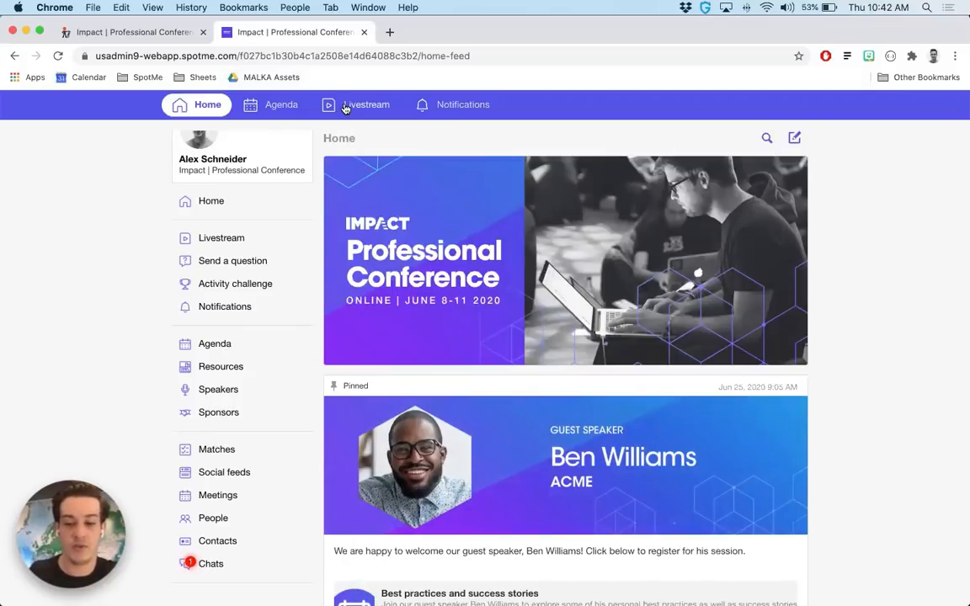
mouse_move(367, 104)
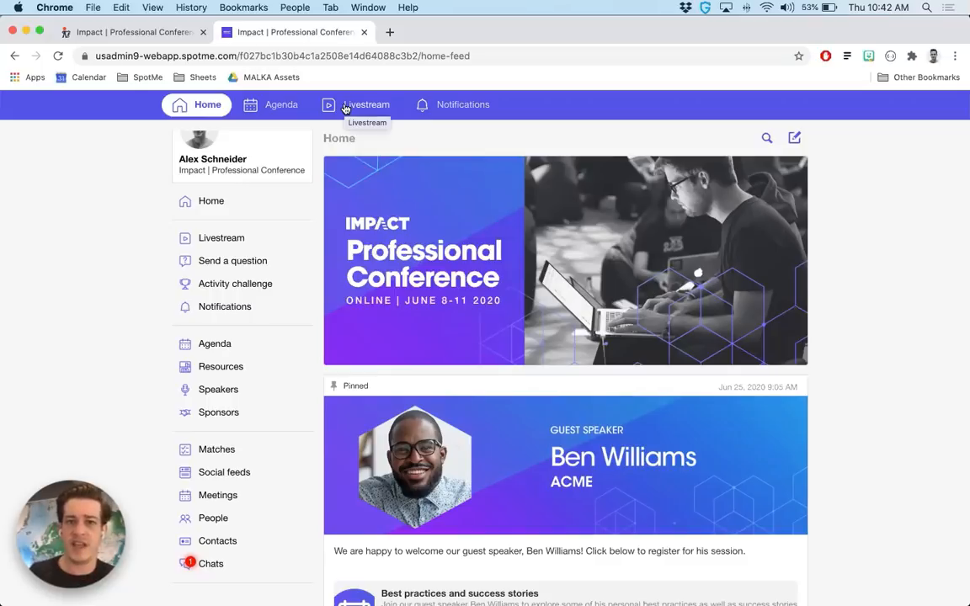
mouse_move(600, 354)
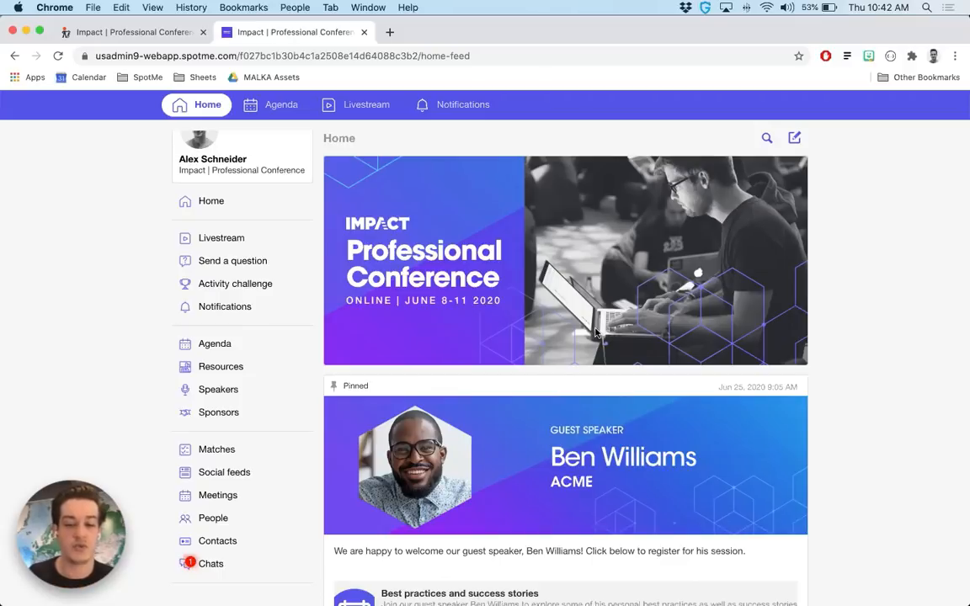
mouse_move(554, 305)
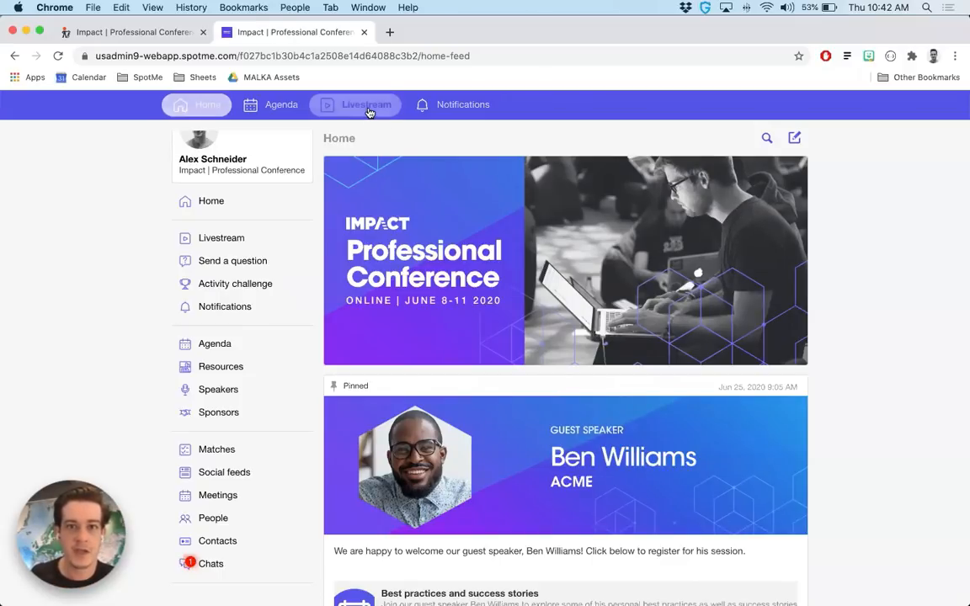
- View the Livestream page with the Keynote stream and scroll through its Q&A panel
left_click(356, 104)
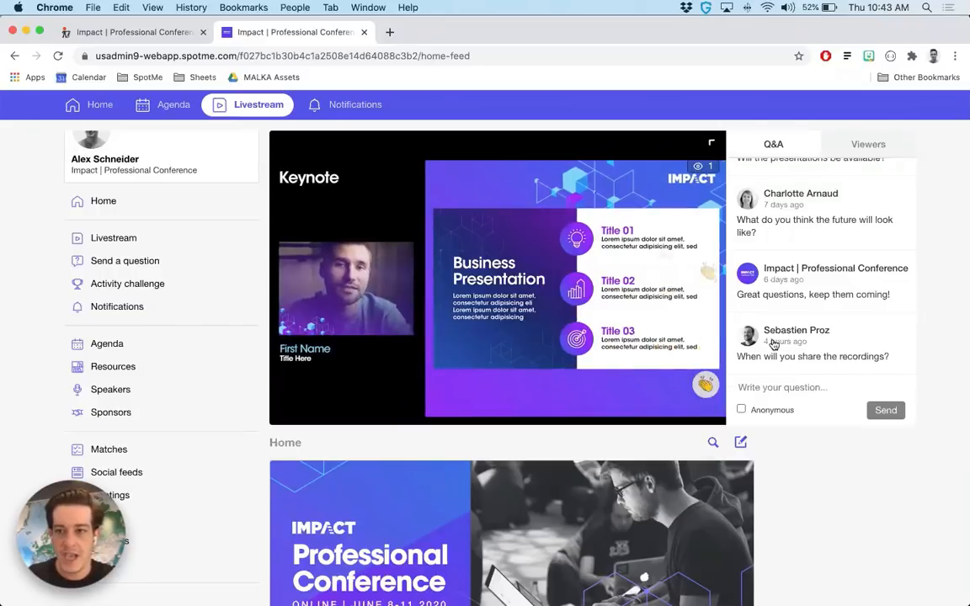
scroll("up", 3)
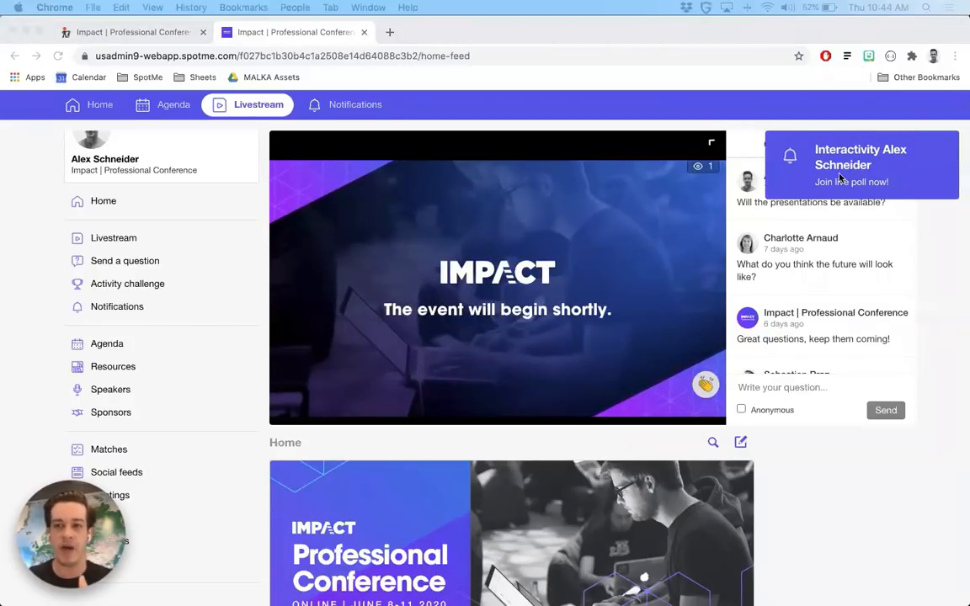
- Join the live poll, move the floating Keynote player up, then close the Interactivity window
left_click(861, 165)
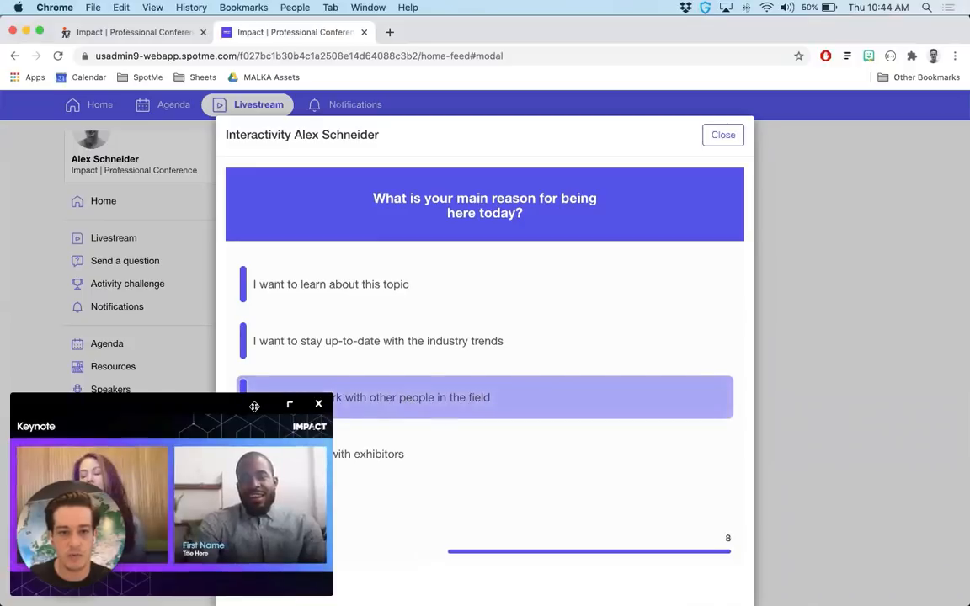
left_click_drag(255, 406, 242, 283)
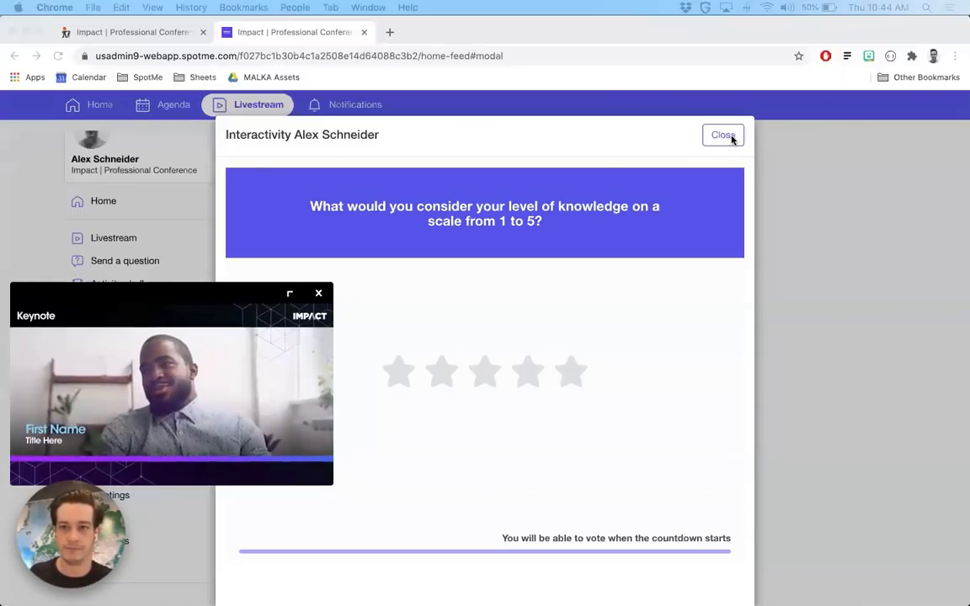
left_click(721, 135)
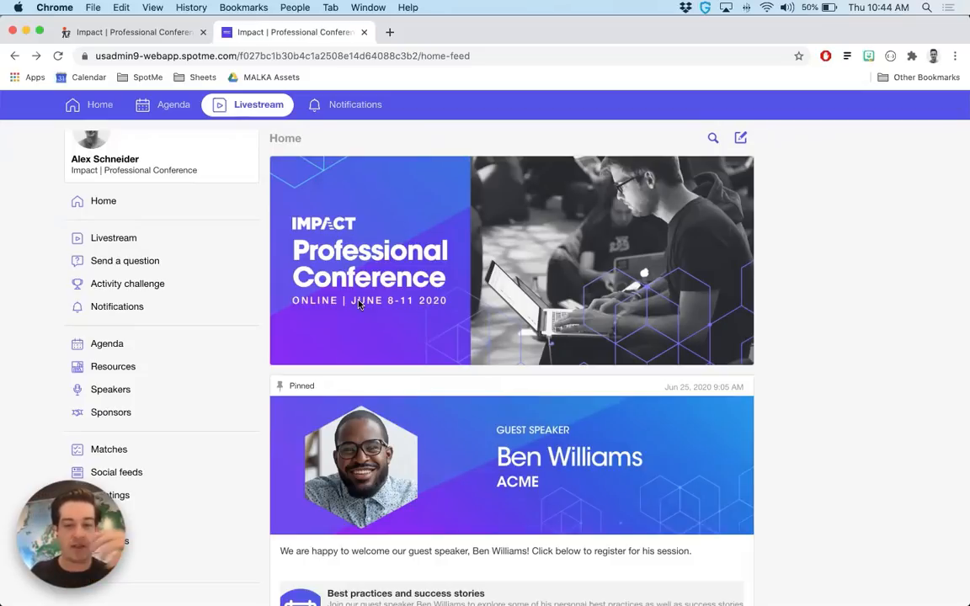
mouse_move(175, 404)
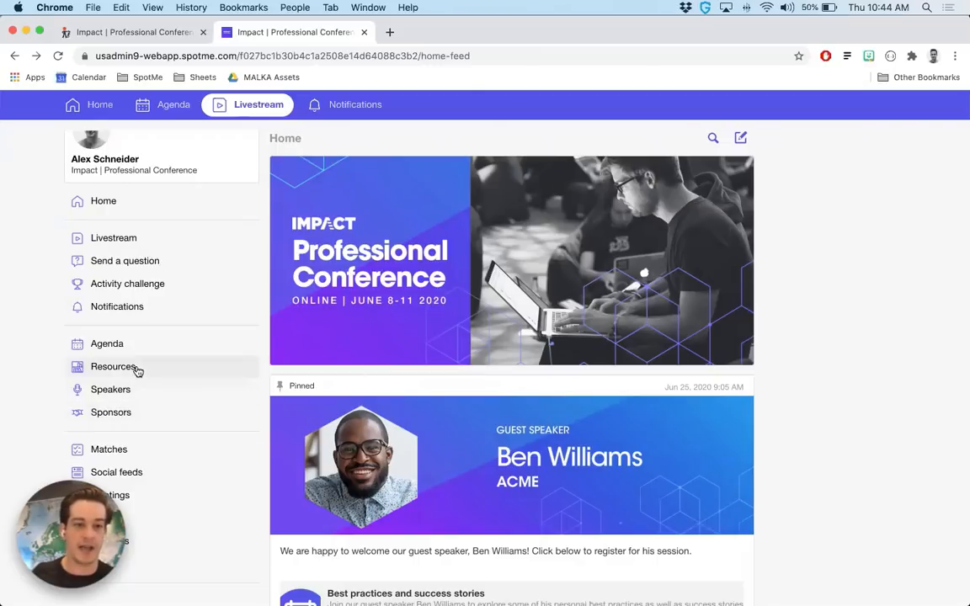
- Browse the Resources page down to the session recordings
left_click(113, 367)
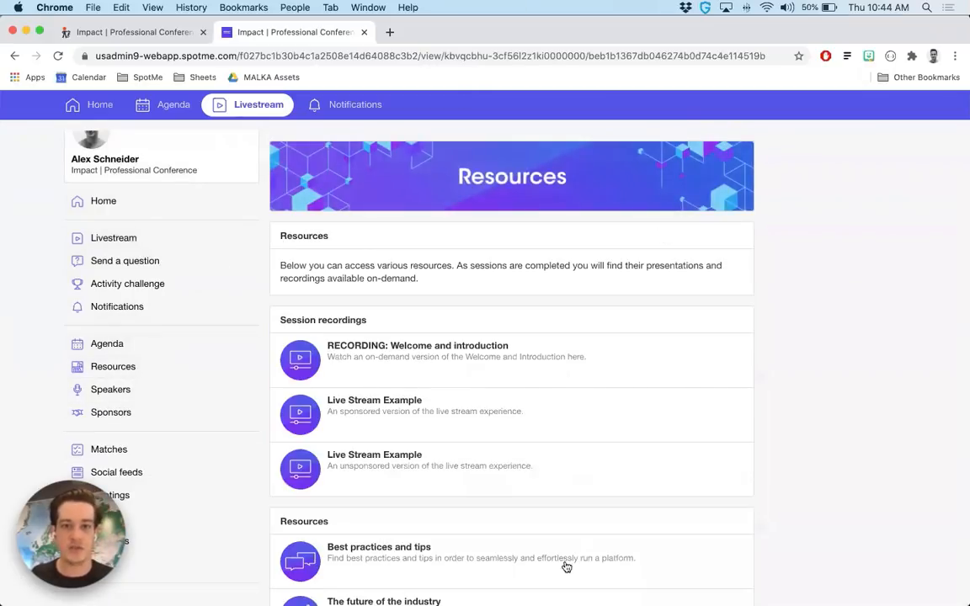
mouse_move(566, 423)
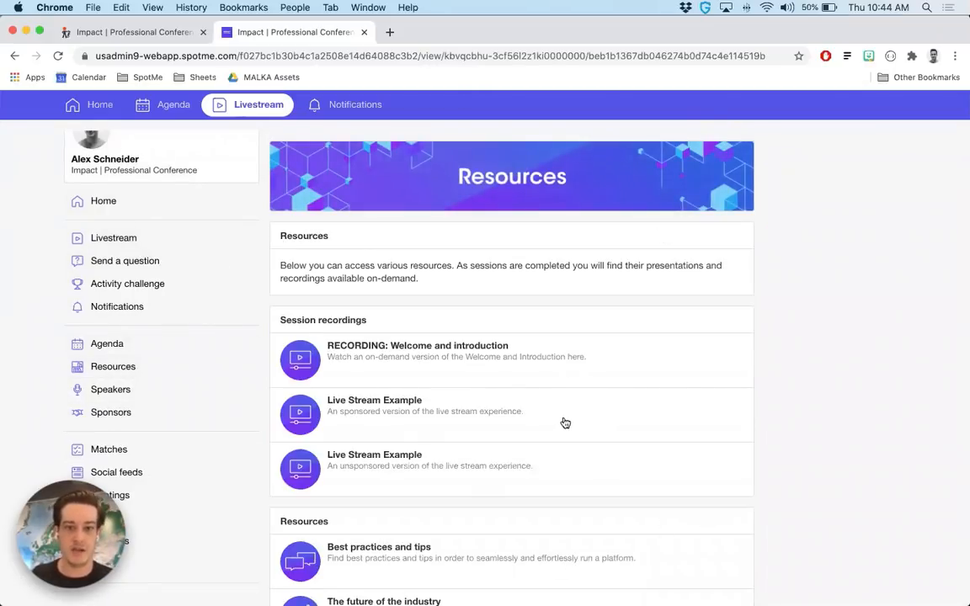
mouse_move(401, 448)
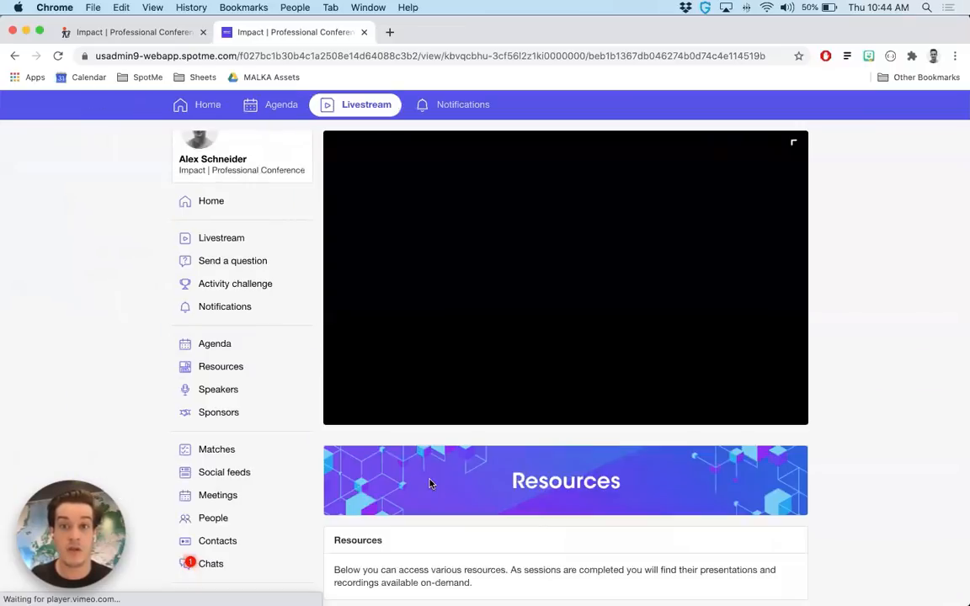
mouse_move(554, 465)
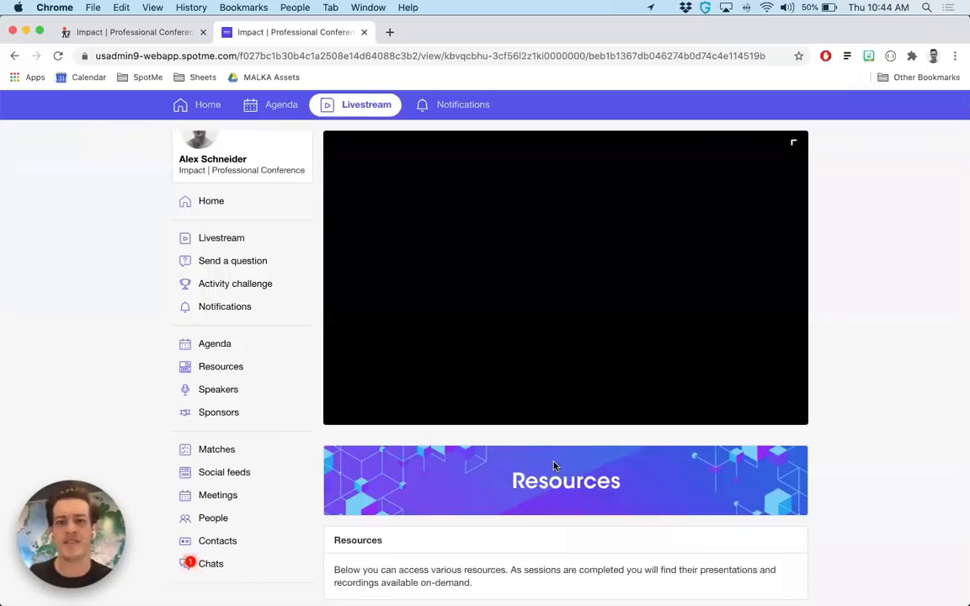
scroll("down", 3)
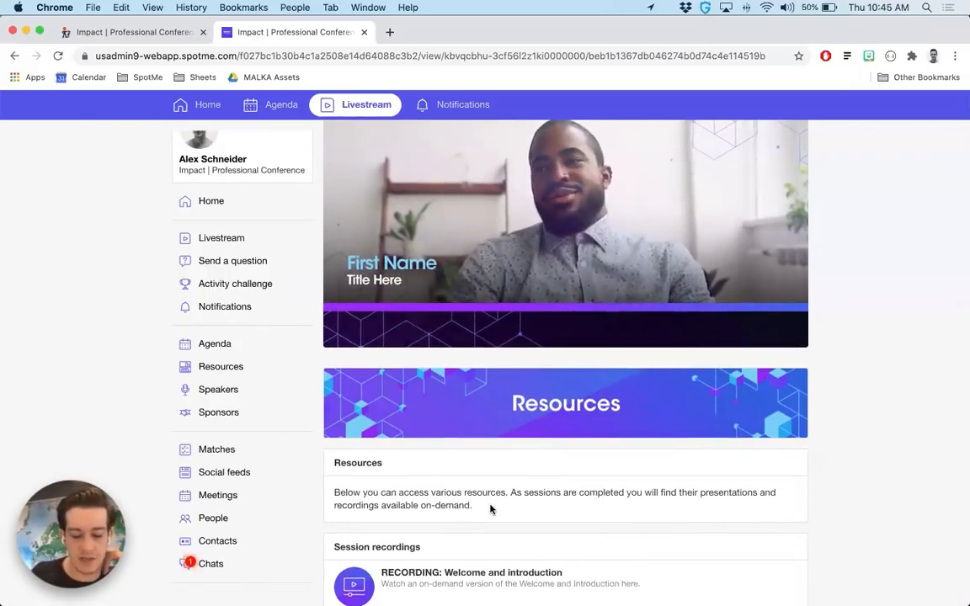
scroll("down", 3)
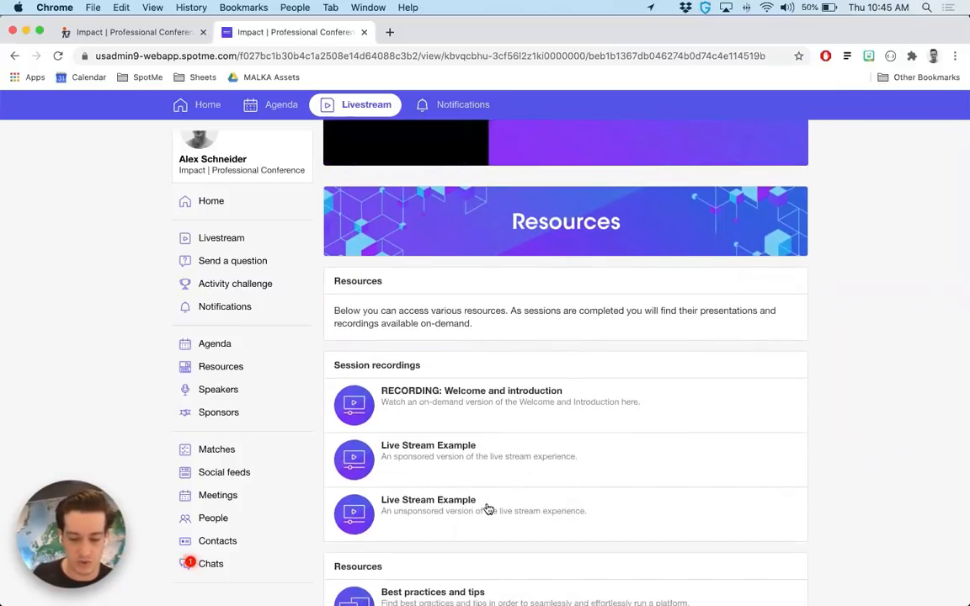
scroll("down", 3)
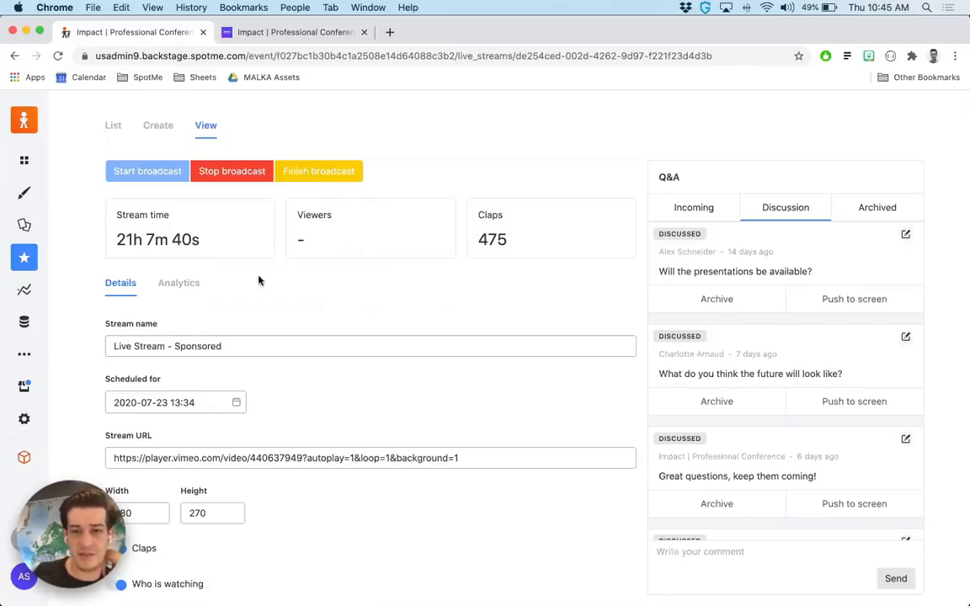
mouse_move(854, 373)
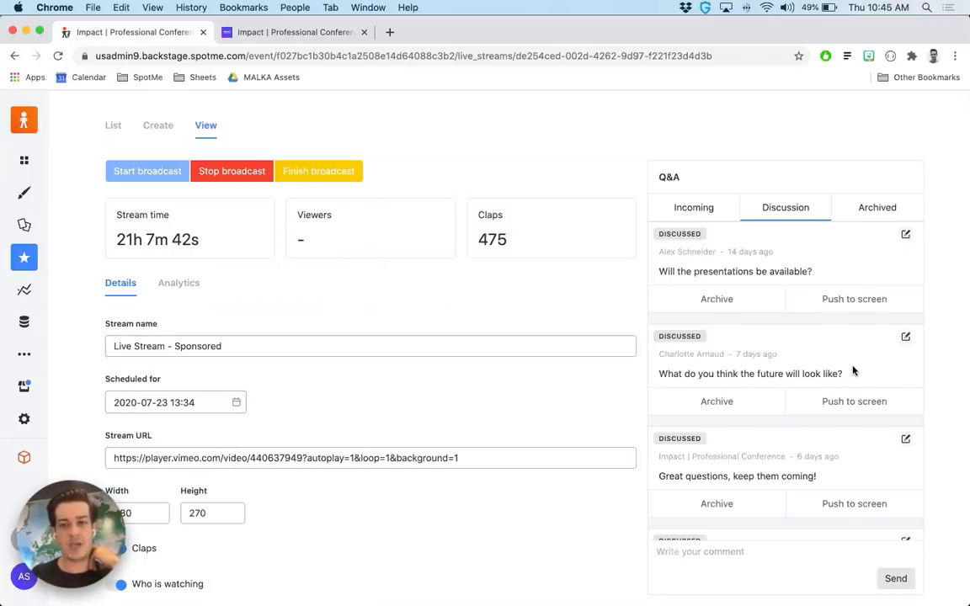
mouse_move(808, 508)
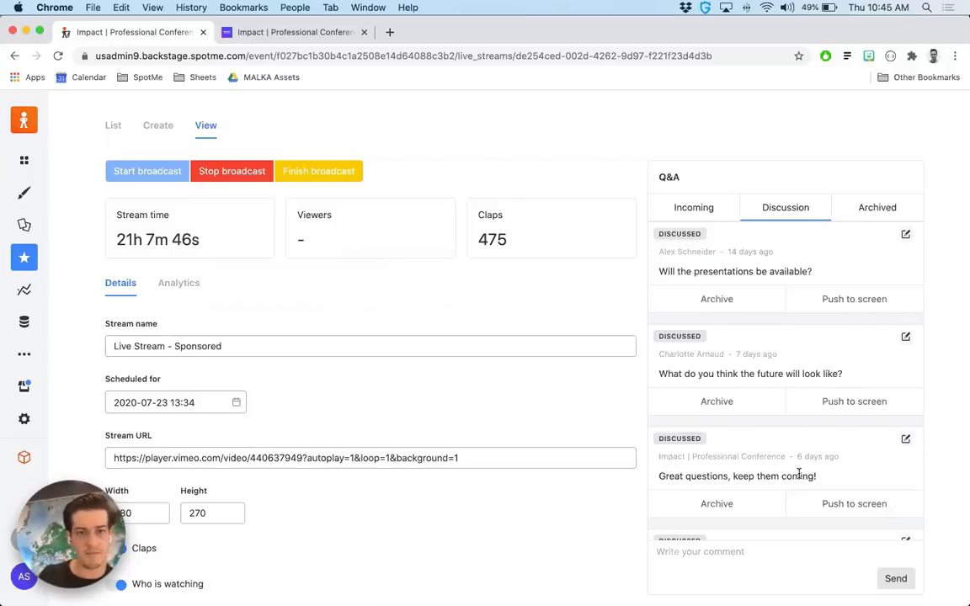
mouse_move(576, 546)
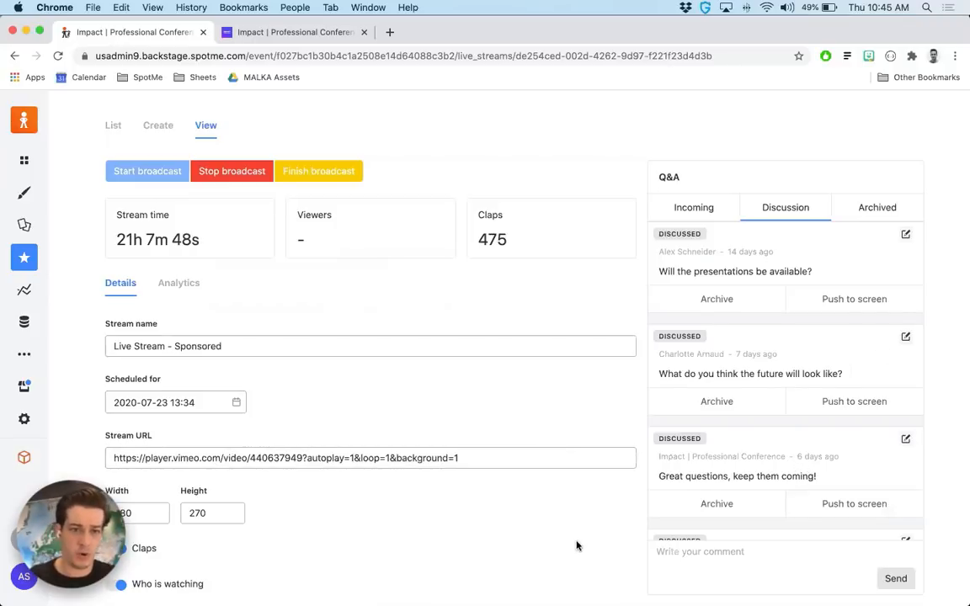
mouse_move(186, 317)
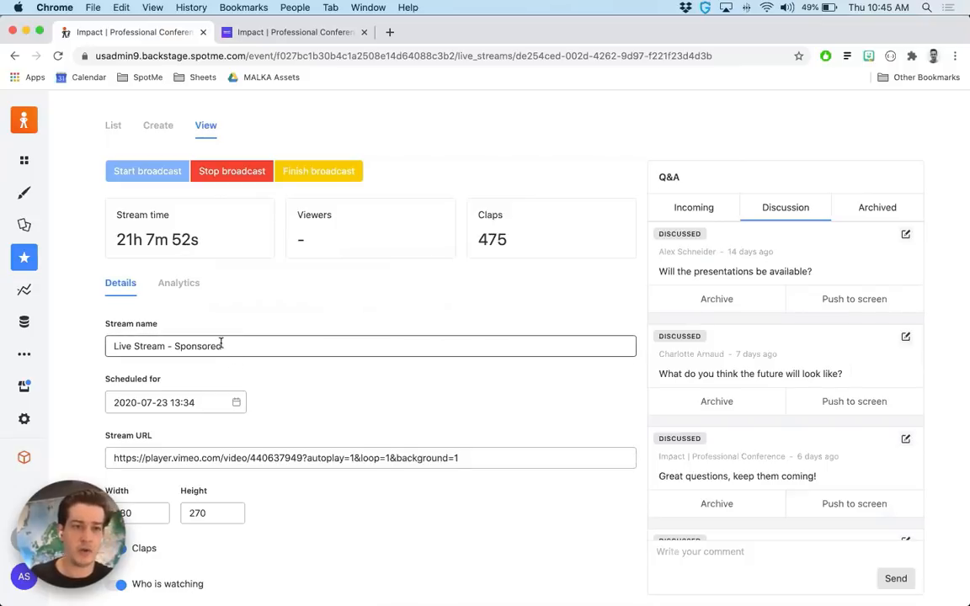
- Expand the Analytics menu listing Insights, Forms, Pages and user reports
left_click(23, 290)
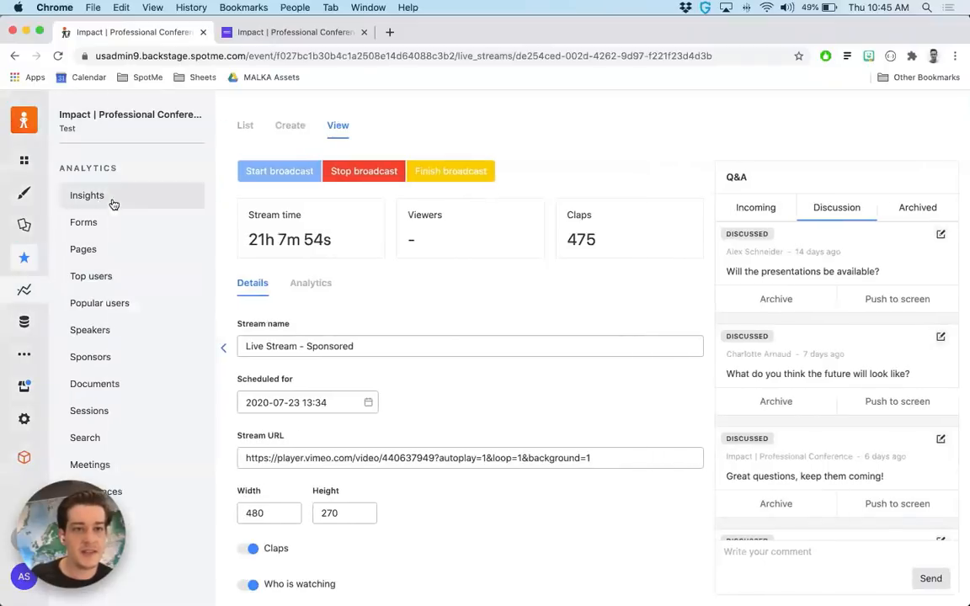
- View the Insights report's participant stats and Total interactions chart, then reopen the Analytics menu
left_click(88, 195)
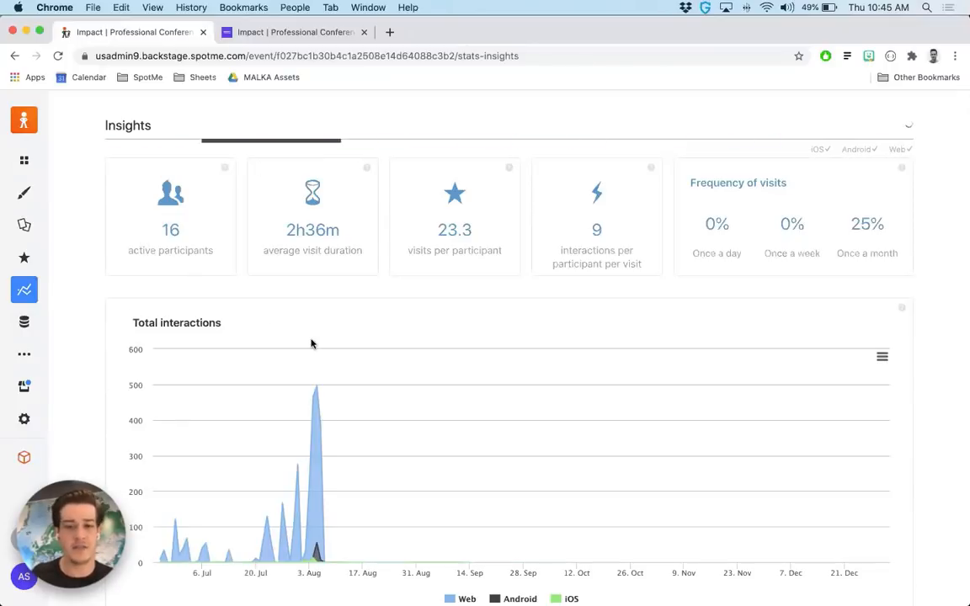
scroll("down", 3)
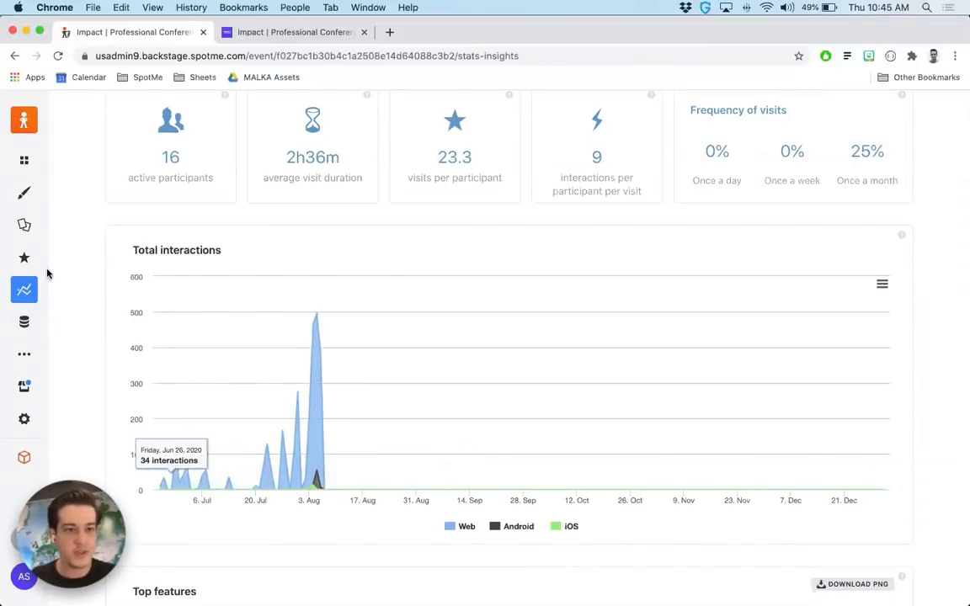
left_click(24, 290)
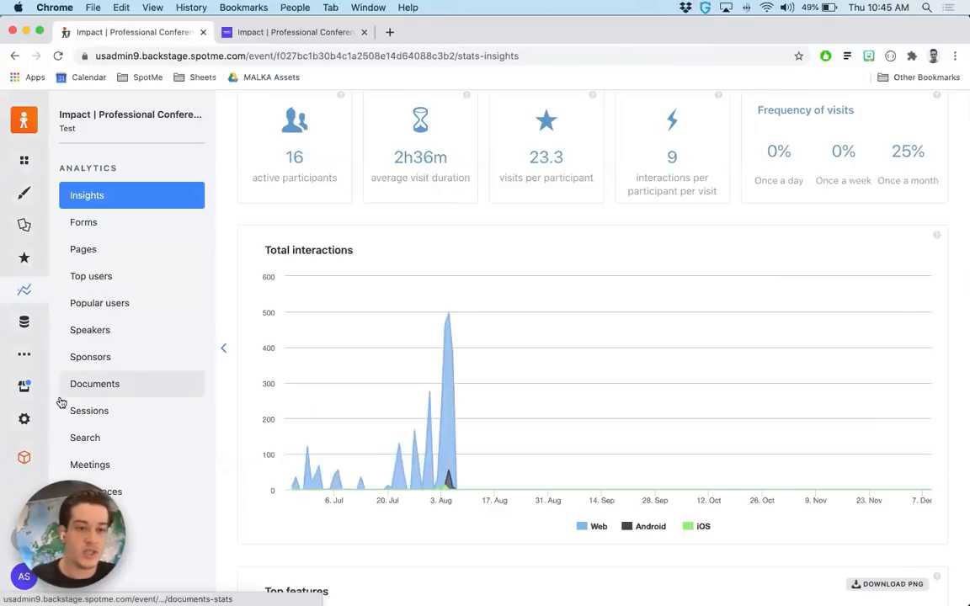
- View the Sponsor Insights report with the sponsor views chart and Top Sponsor ranking led by ACME
left_click(91, 357)
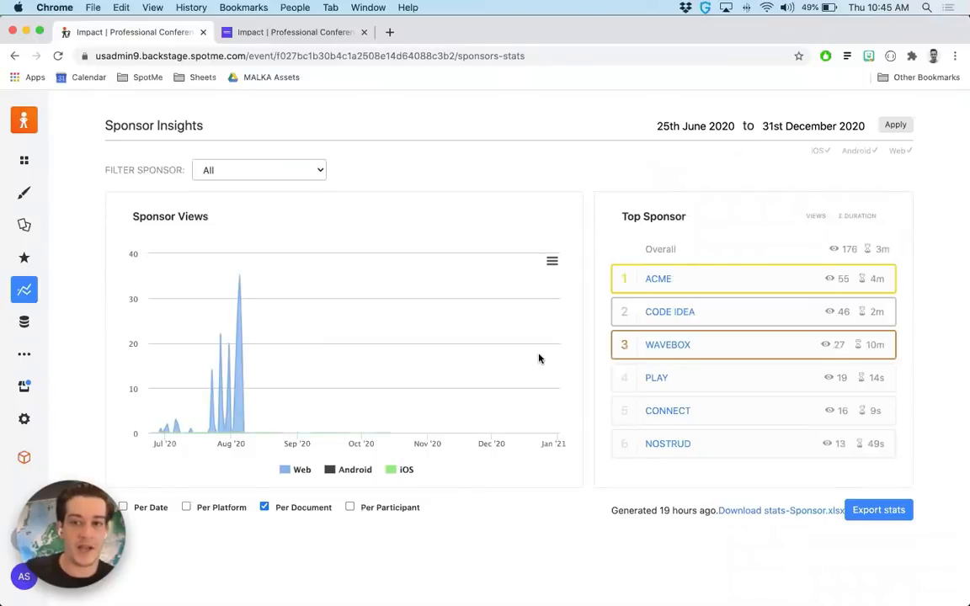
mouse_move(411, 393)
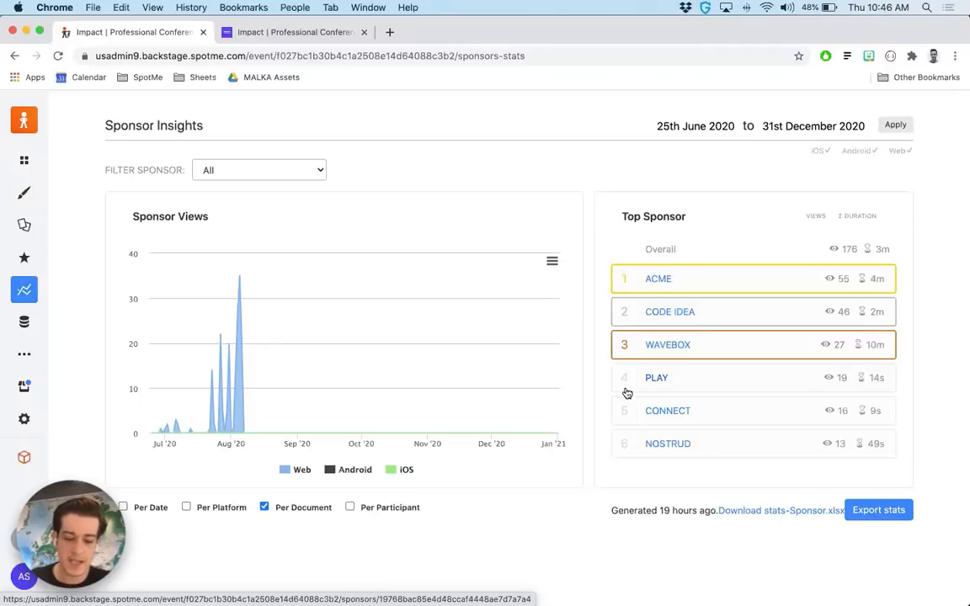
mouse_move(596, 425)
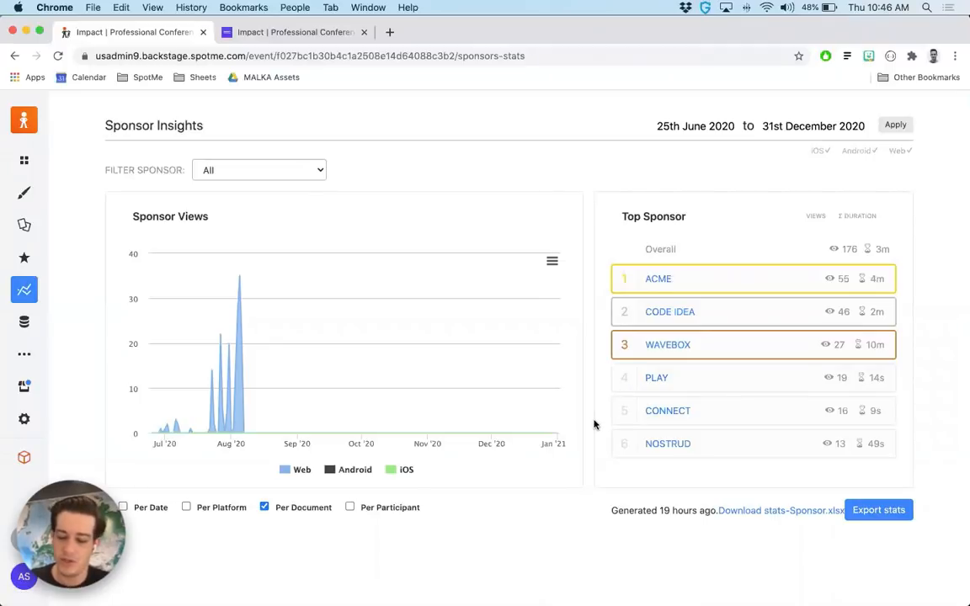
mouse_move(635, 532)
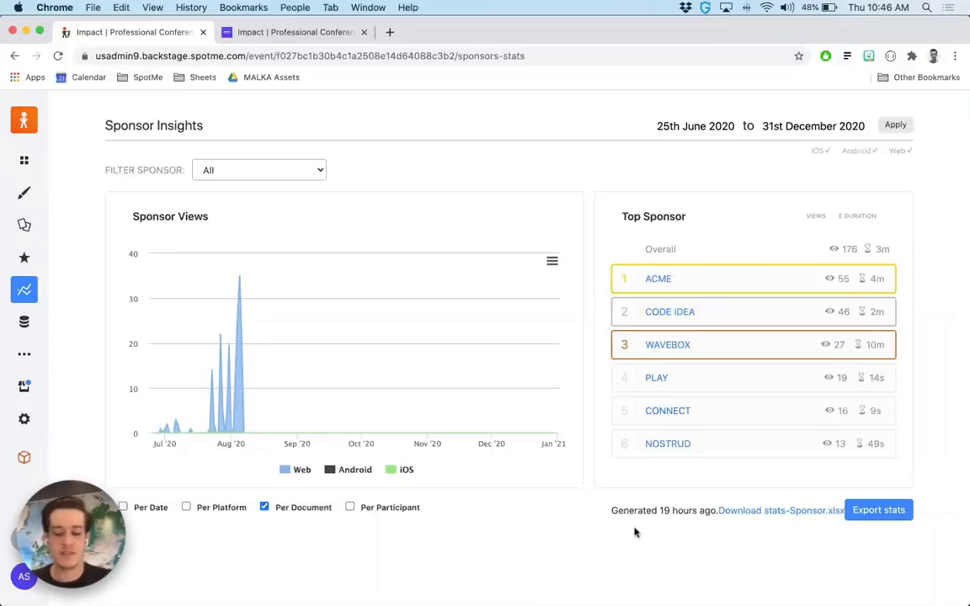
mouse_move(726, 64)
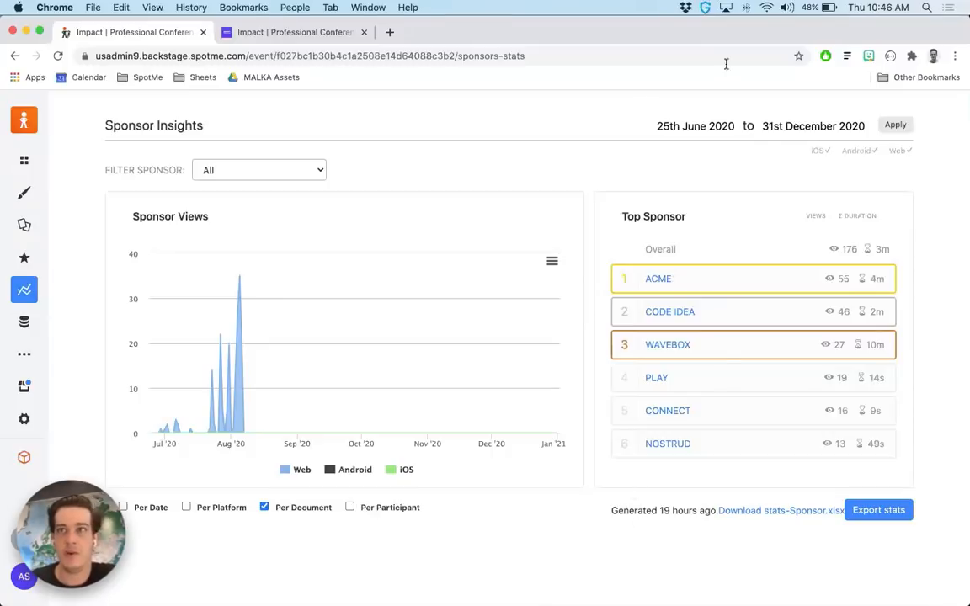
mouse_move(775, 58)
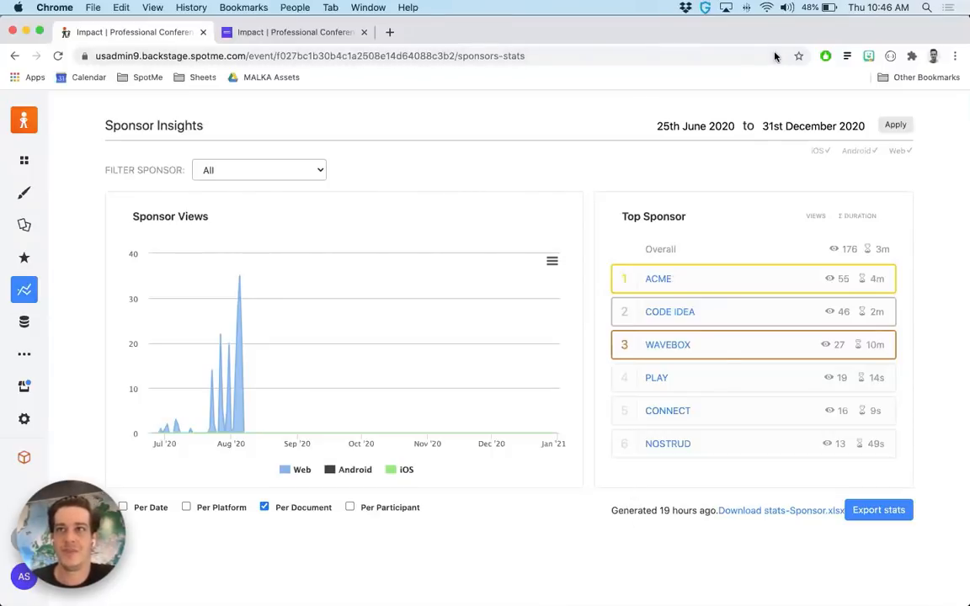